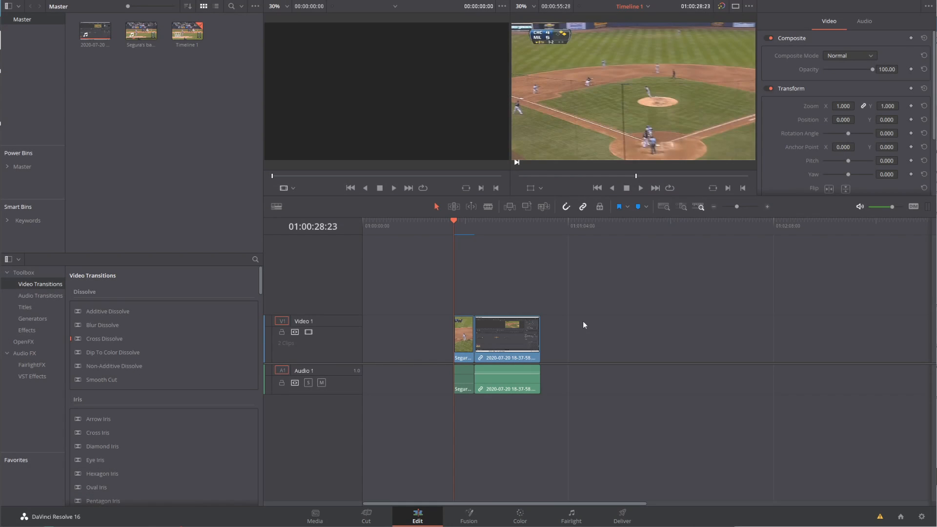
{"action": "mouse_move", "coordinate": [514, 253]}
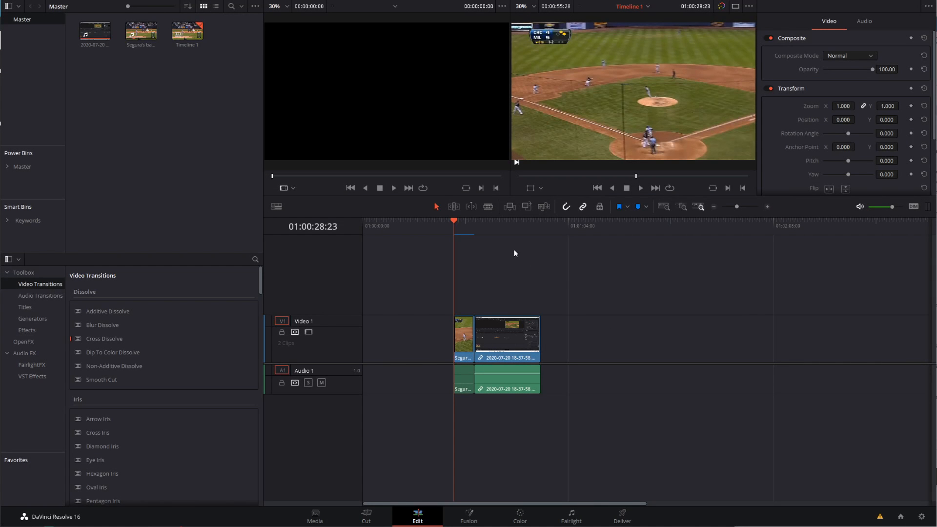
Preview the Fusion tracker demo following the baserunner through the play
{"action": "left_click", "coordinate": [491, 223]}
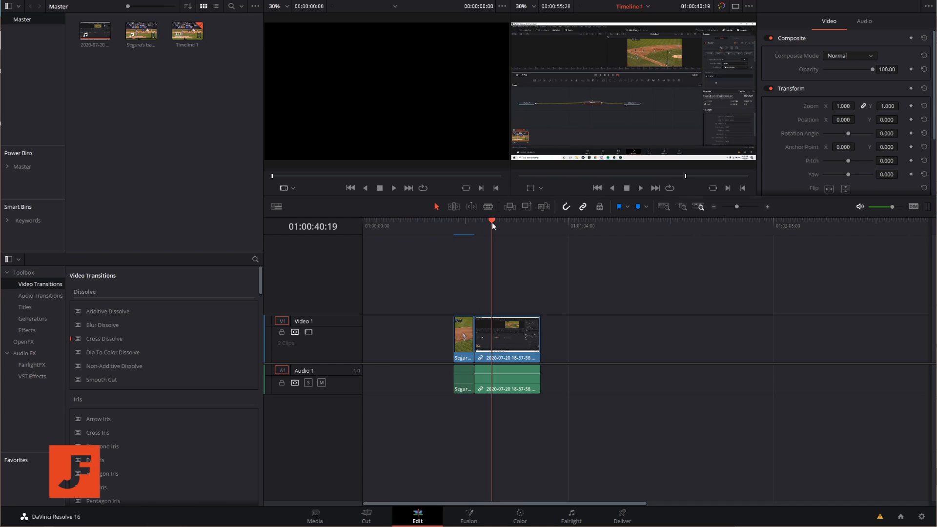
{"action": "left_click", "coordinate": [467, 516]}
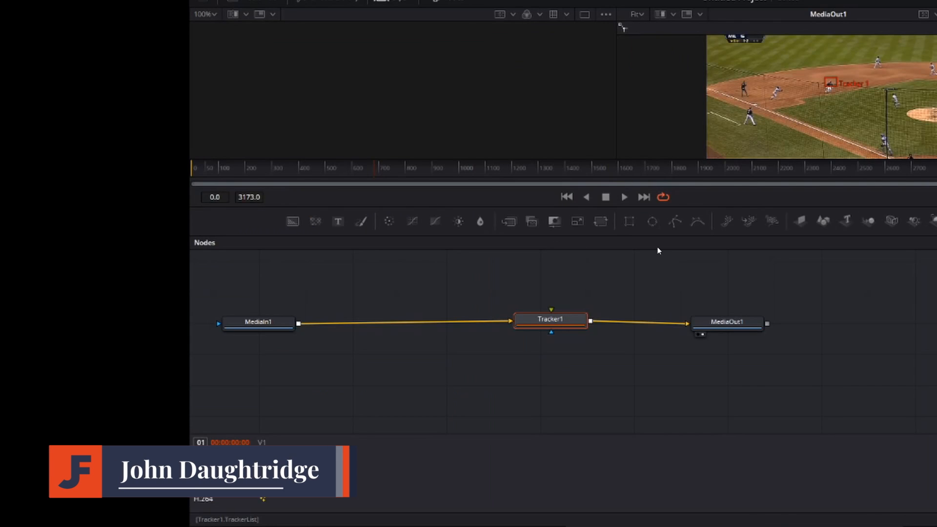
{"action": "left_click", "coordinate": [417, 512]}
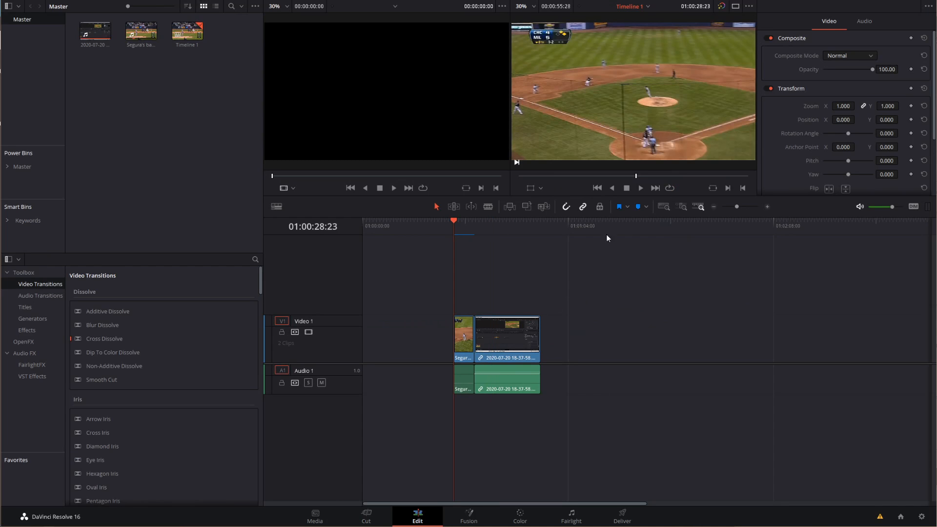
{"action": "mouse_move", "coordinate": [531, 287]}
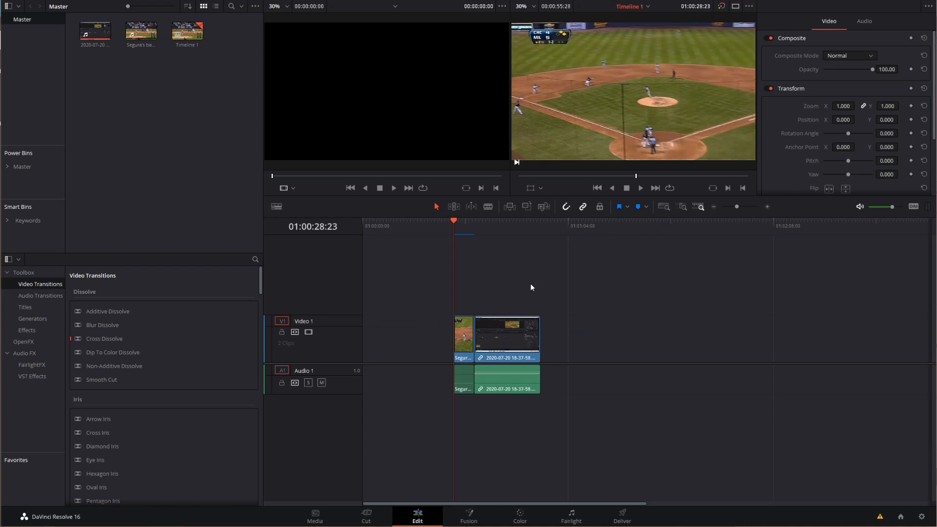
{"action": "mouse_move", "coordinate": [588, 86]}
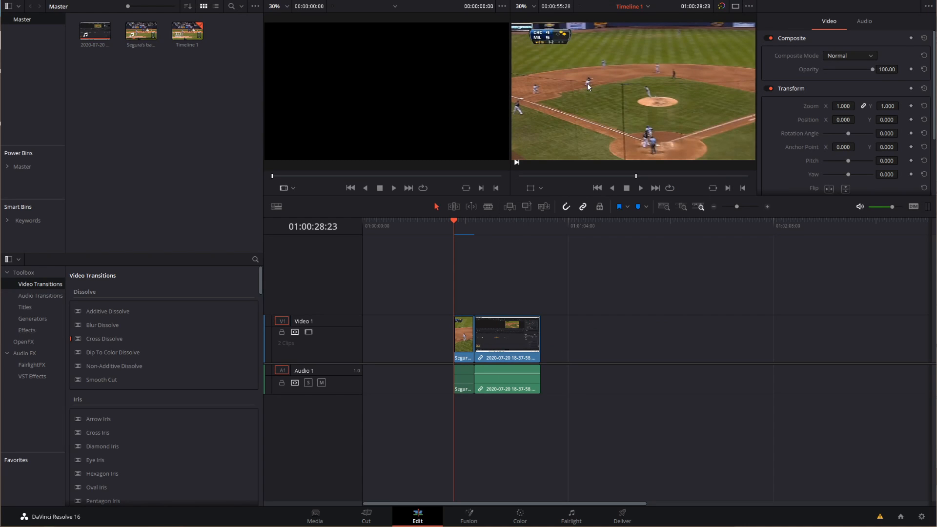
{"action": "mouse_move", "coordinate": [462, 227]}
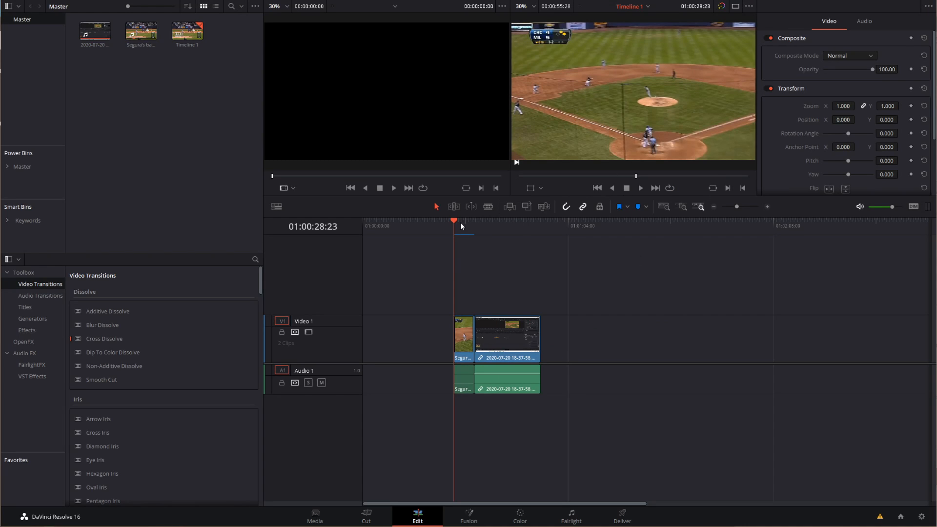
{"action": "left_click", "coordinate": [639, 188]}
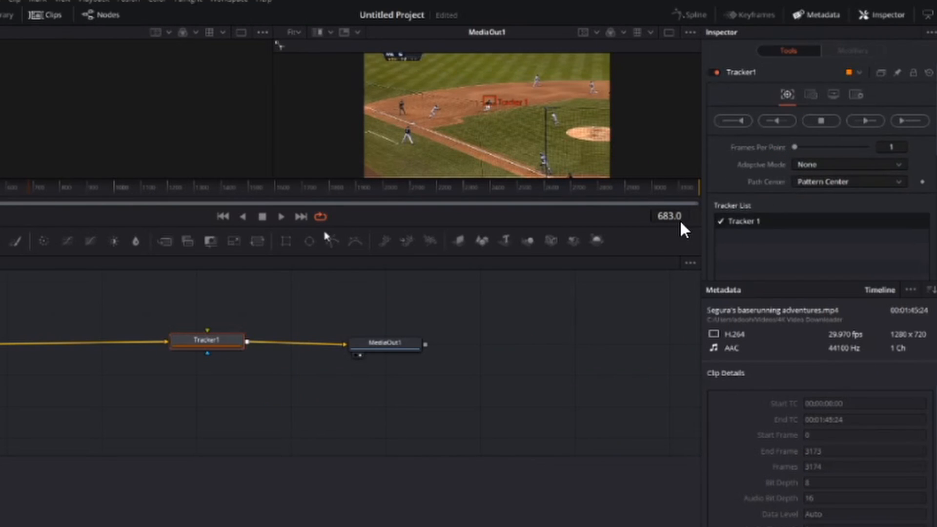
Play back the tracked footage, then switch the Edit page to Single Viewer mode
{"action": "left_click", "coordinate": [281, 217]}
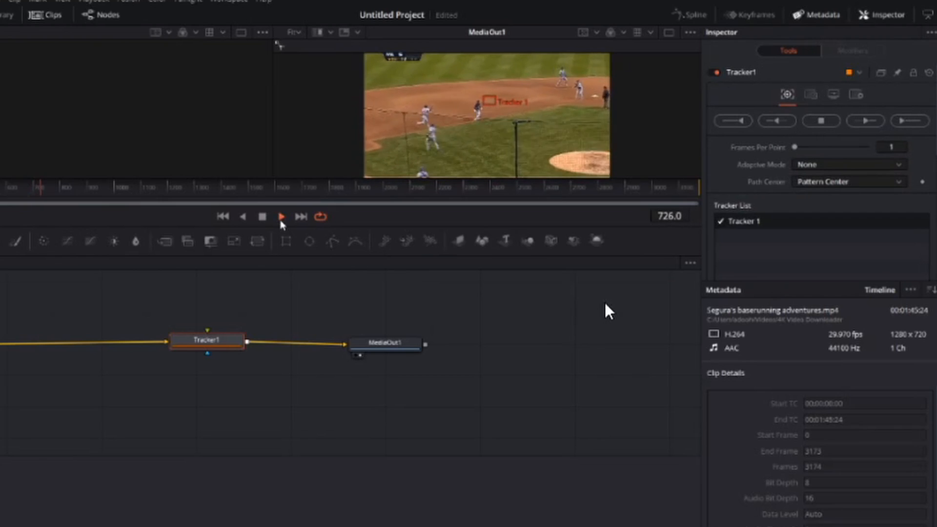
{"action": "left_click", "coordinate": [865, 121]}
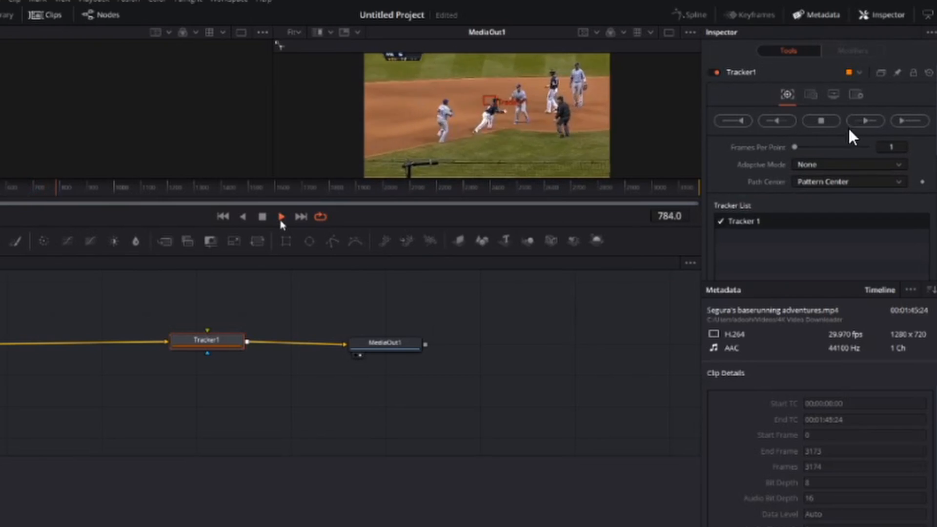
{"action": "left_click", "coordinate": [282, 216]}
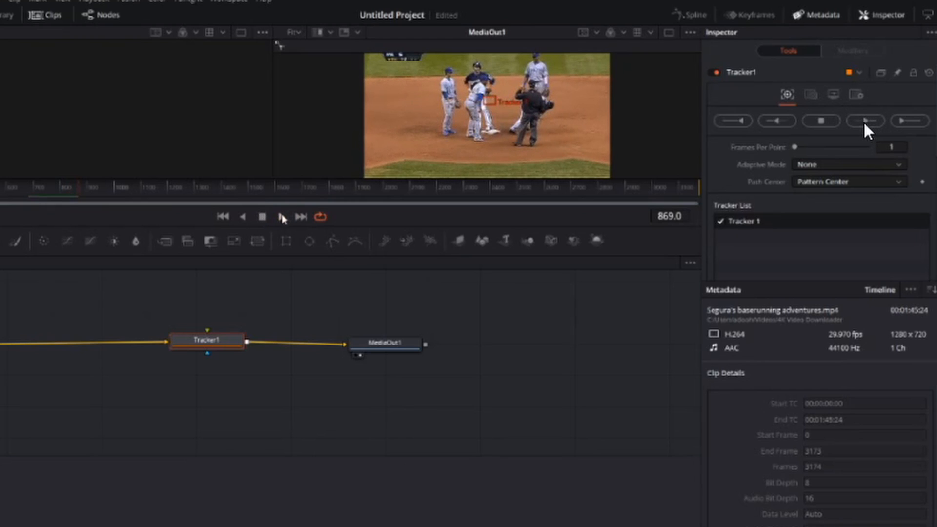
{"action": "mouse_move", "coordinate": [439, 234]}
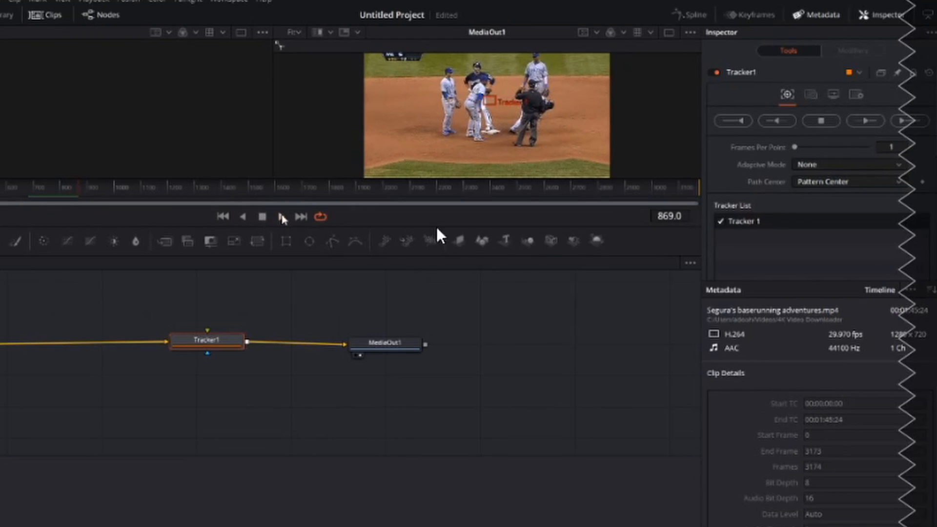
{"action": "left_click", "coordinate": [417, 515]}
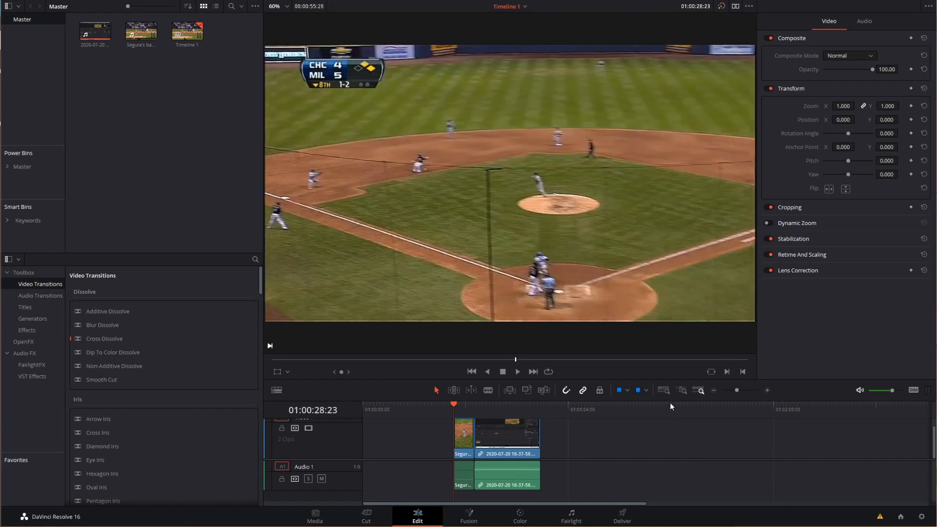
{"action": "mouse_move", "coordinate": [703, 379]}
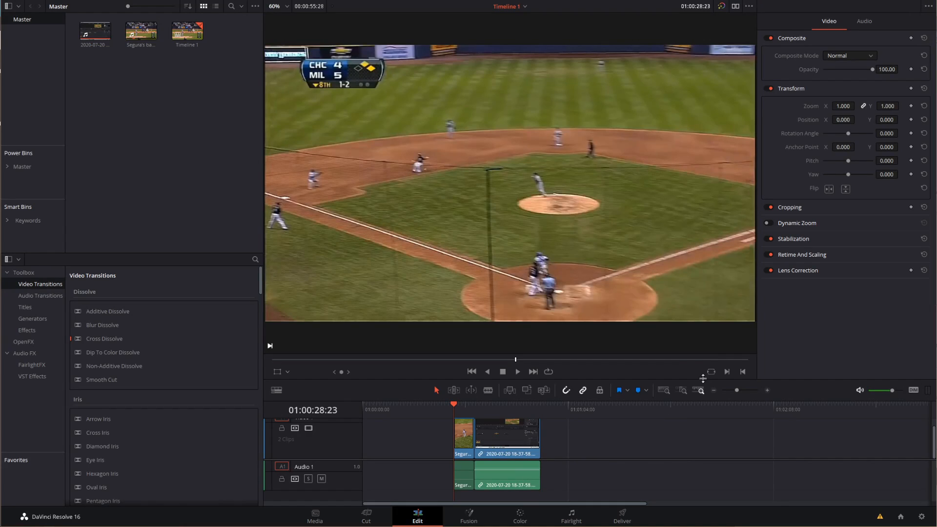
{"action": "mouse_move", "coordinate": [515, 363]}
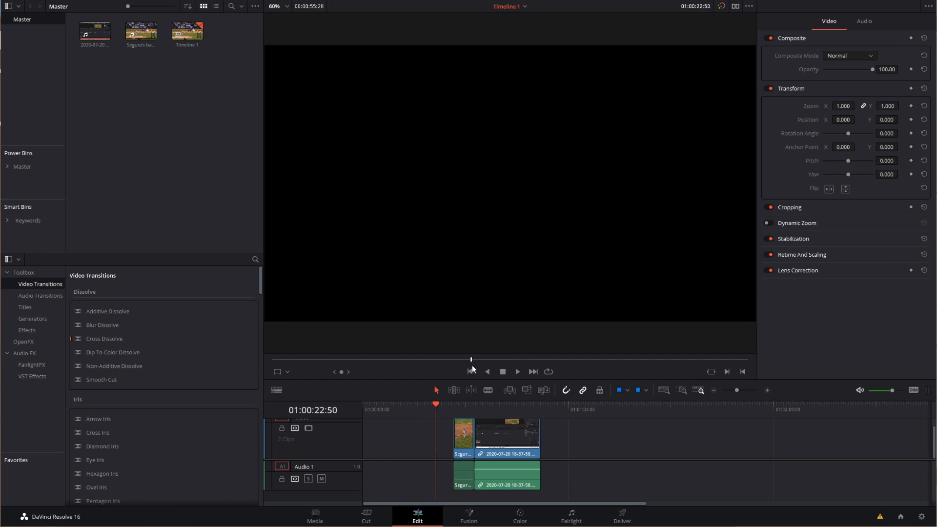
Play the clip and stop at the runner's slide into second base, then send it to Fusion
{"action": "left_click", "coordinate": [516, 370]}
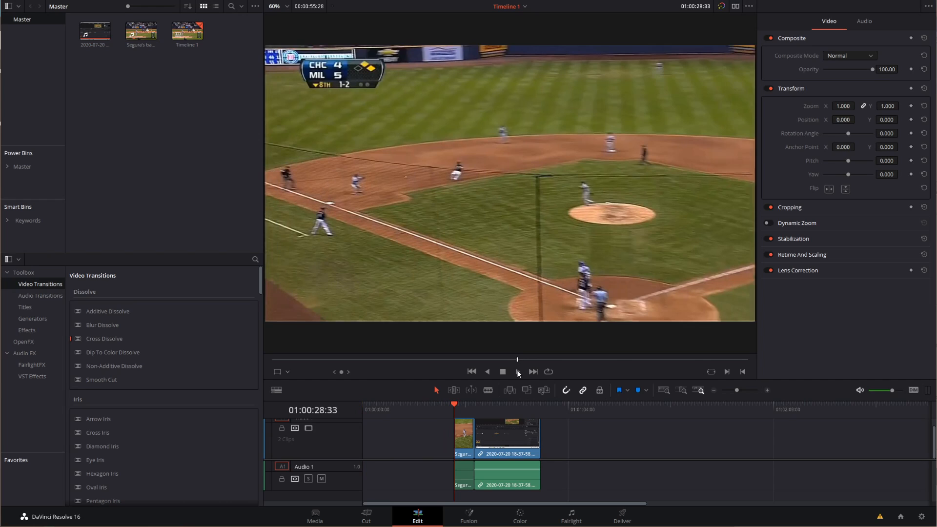
{"action": "left_click", "coordinate": [517, 371]}
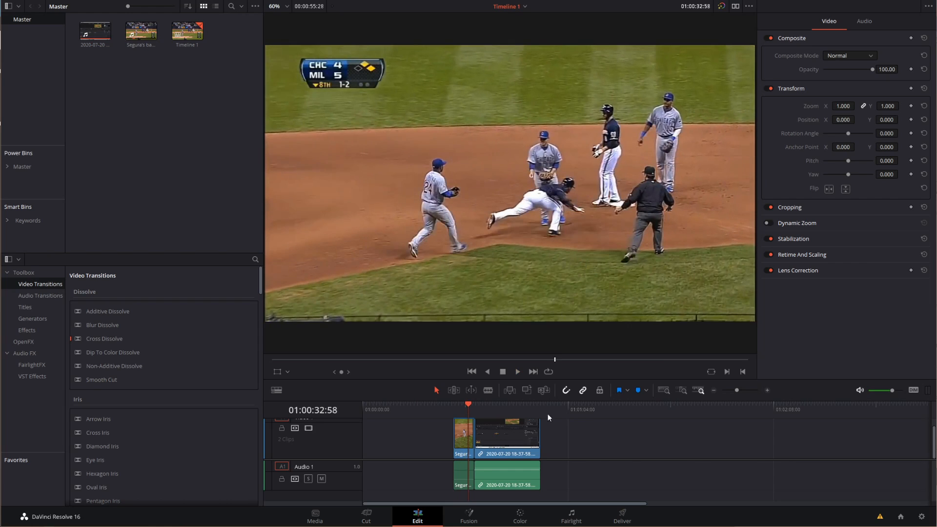
{"action": "left_click", "coordinate": [468, 515]}
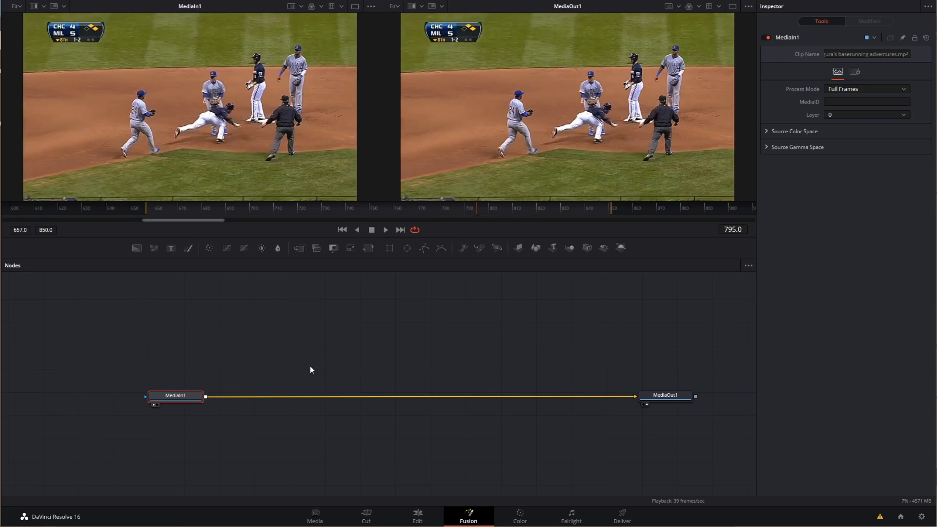
{"action": "mouse_move", "coordinate": [206, 397]}
{"action": "type", "text": "tr"}
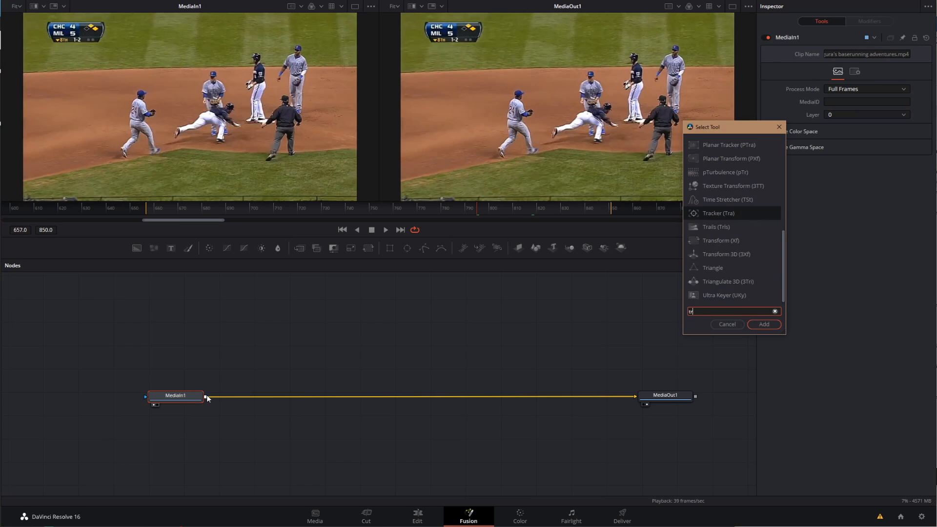
Insert a Tracker node between MediaIn1 and MediaOut1 and show its settings
{"action": "left_click", "coordinate": [726, 324]}
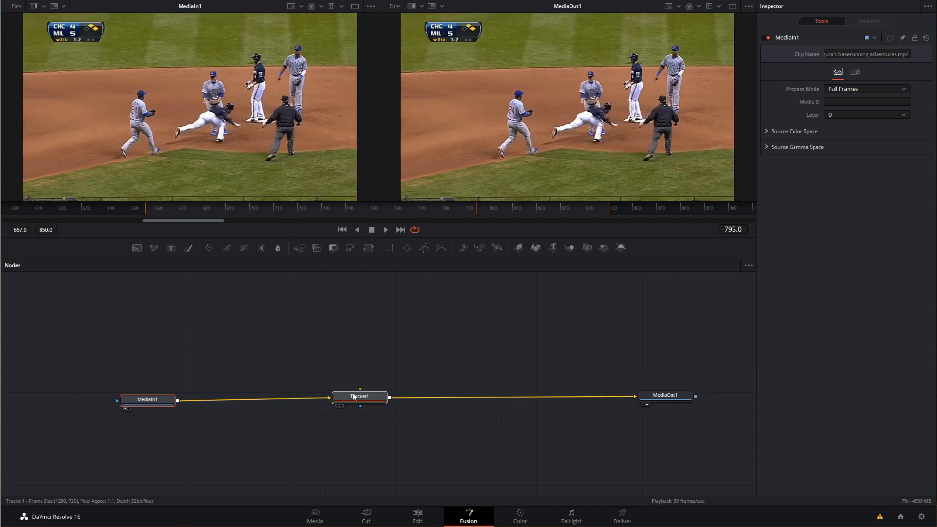
{"action": "left_click", "coordinate": [351, 397]}
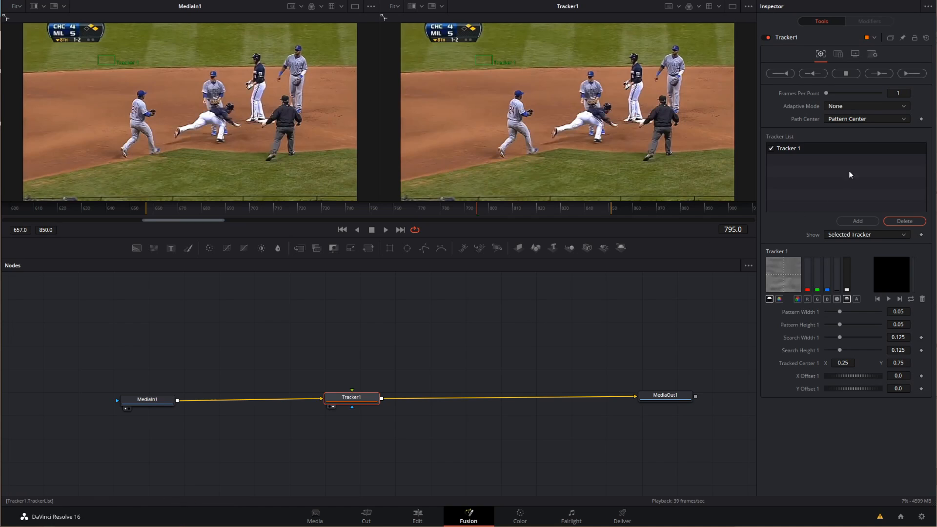
{"action": "mouse_move", "coordinate": [847, 388]}
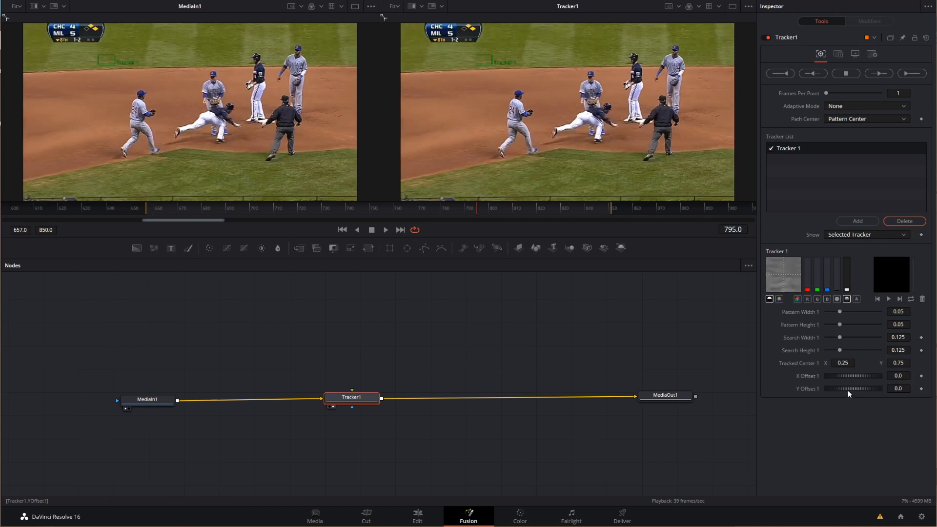
{"action": "mouse_move", "coordinate": [478, 201]}
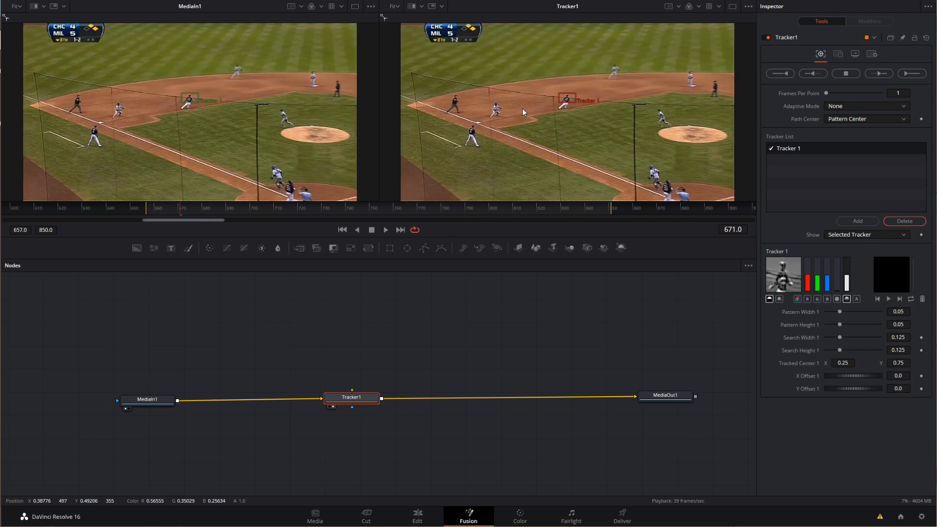
{"action": "mouse_move", "coordinate": [686, 256]}
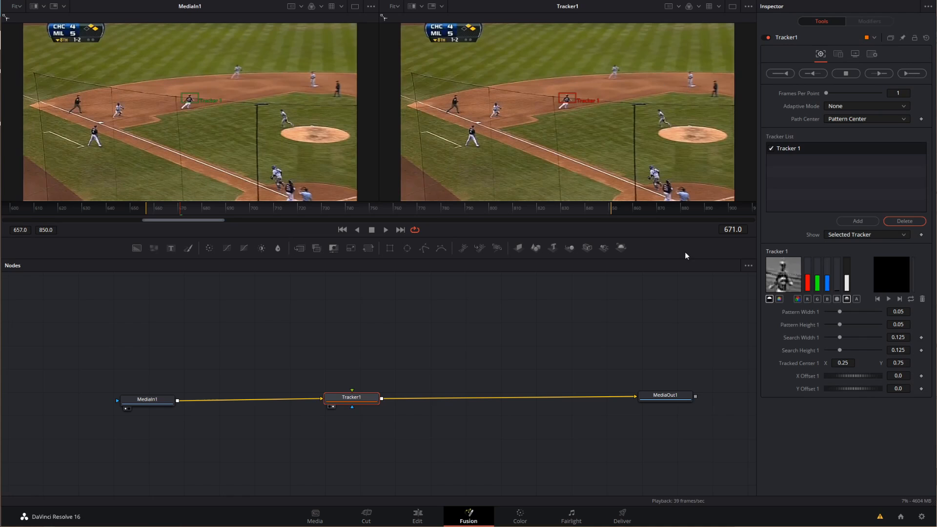
{"action": "mouse_move", "coordinate": [683, 286]}
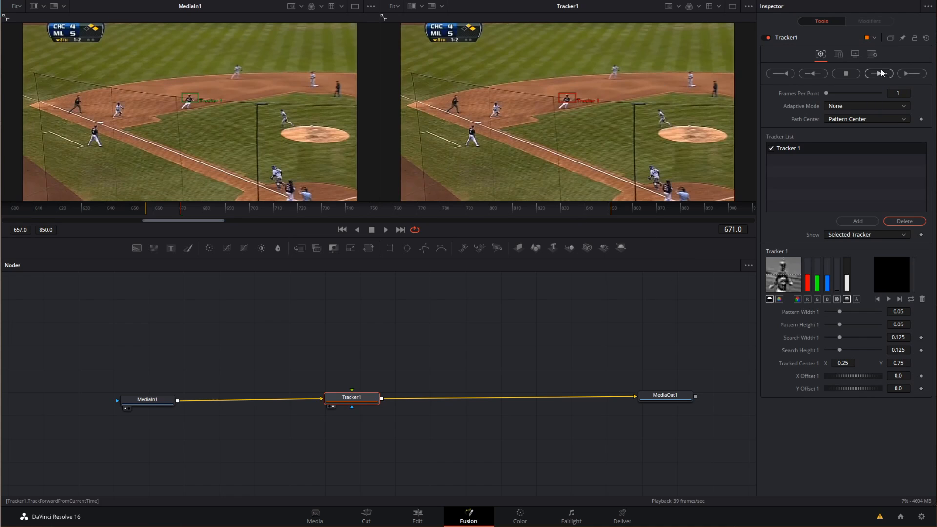
Track the base runner forward from the current frame through frame 850
{"action": "left_click", "coordinate": [878, 73]}
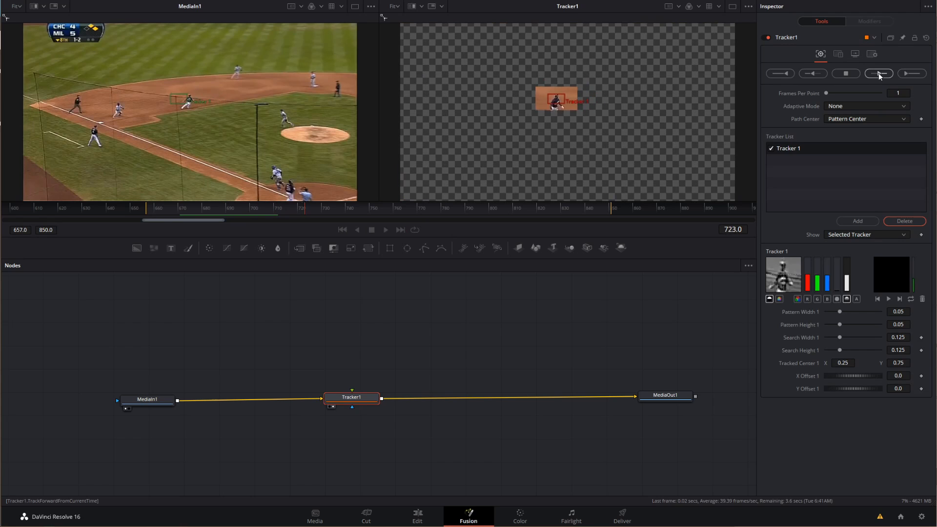
{"action": "left_click", "coordinate": [878, 73]}
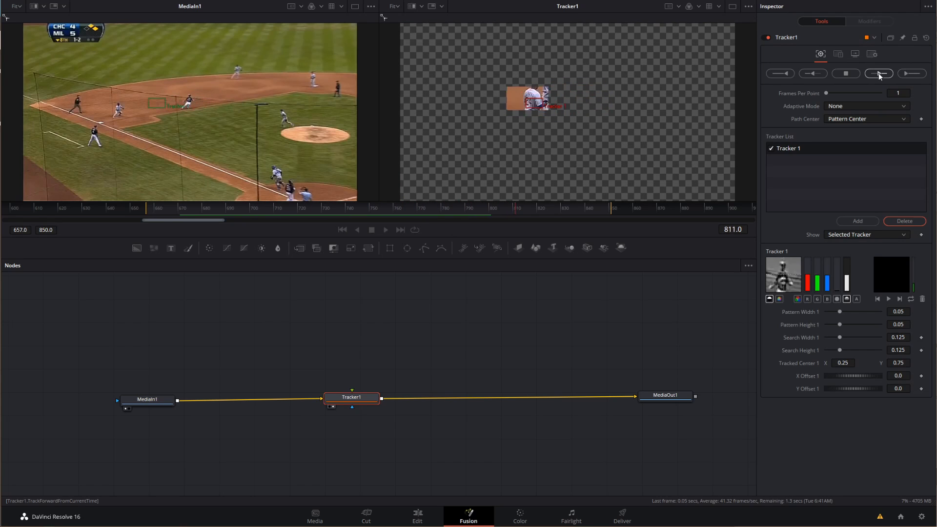
{"action": "left_click", "coordinate": [879, 73]}
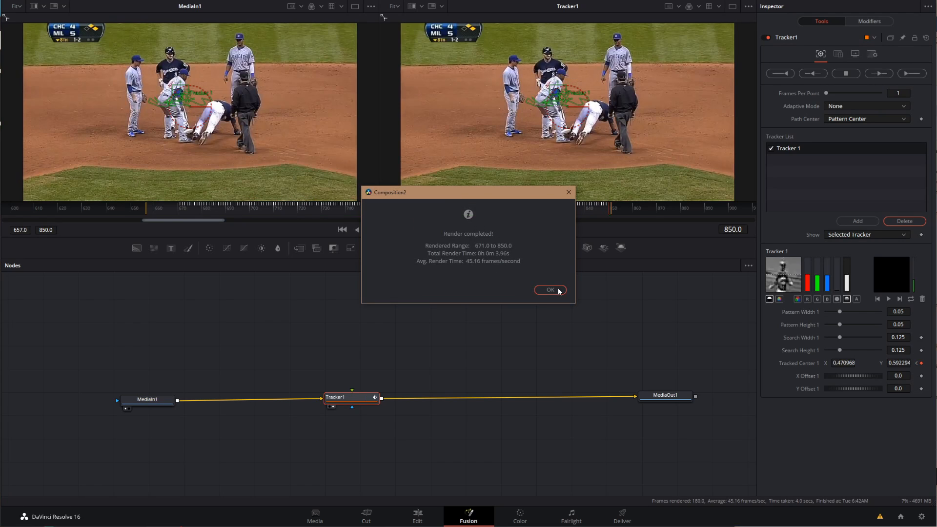
{"action": "left_click", "coordinate": [549, 289]}
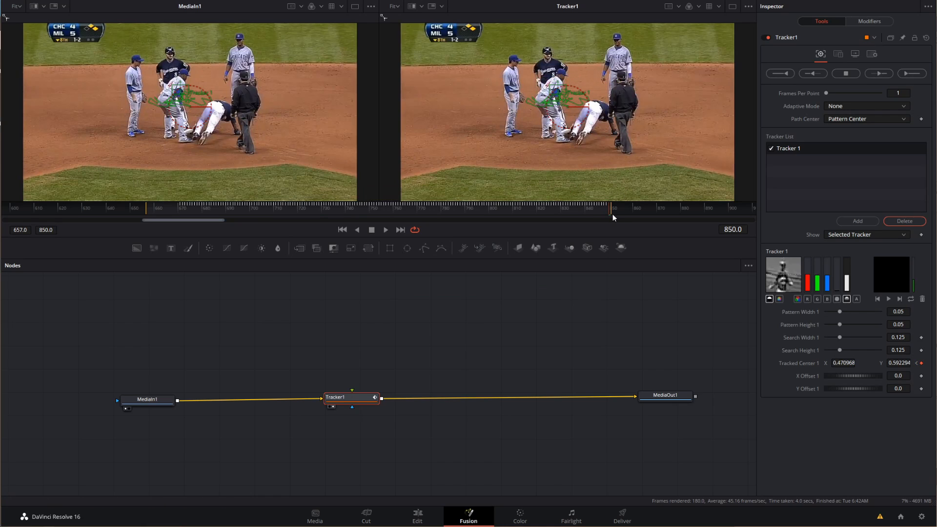
Scrub back to frame 730 and earlier to check the tracked path
{"action": "left_click", "coordinate": [310, 206]}
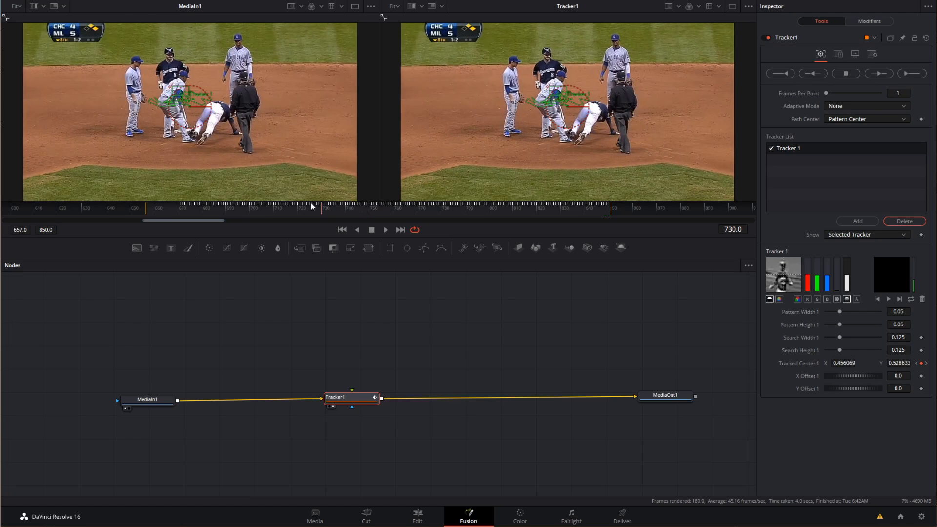
{"action": "left_click", "coordinate": [225, 206]}
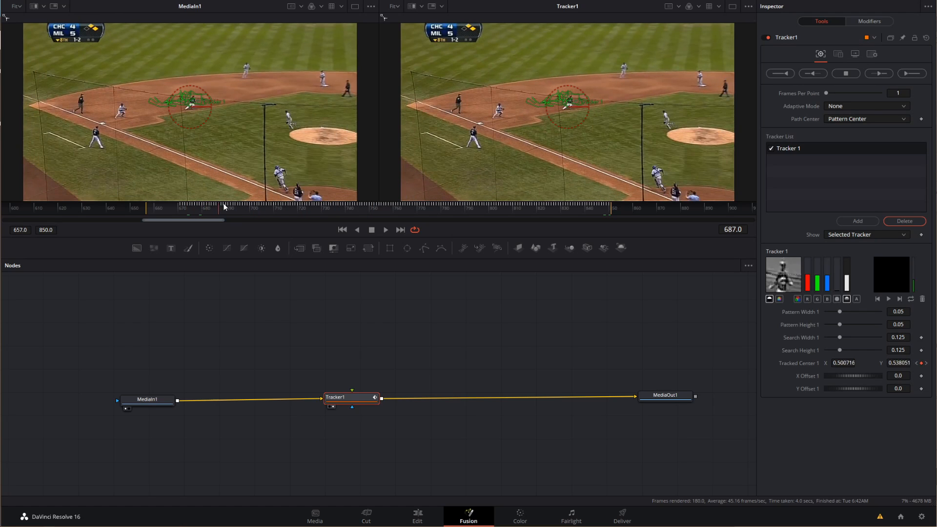
{"action": "left_click", "coordinate": [286, 207]}
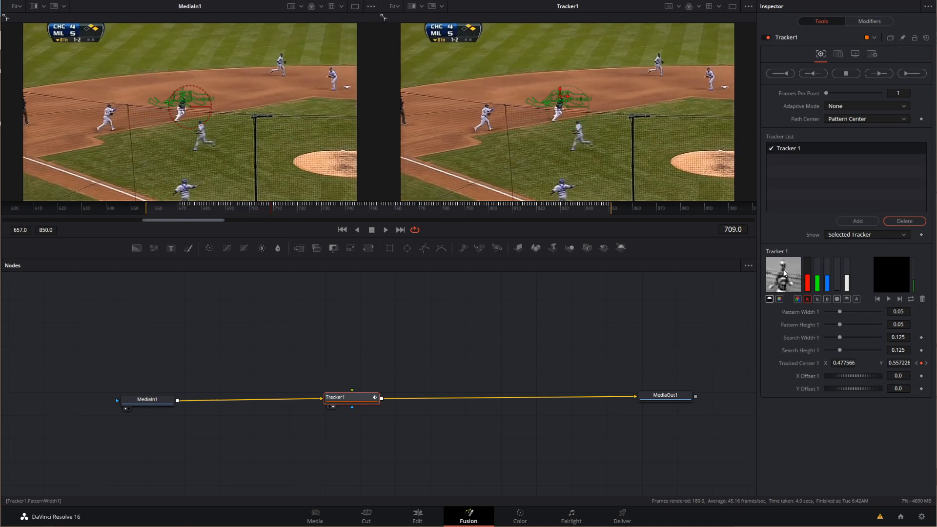
{"action": "mouse_move", "coordinate": [734, 297]}
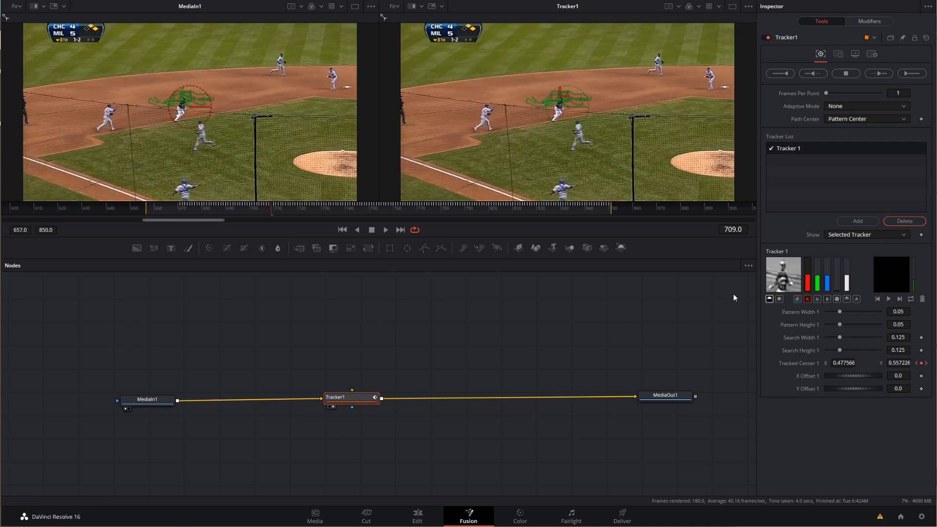
{"action": "mouse_move", "coordinate": [517, 243]}
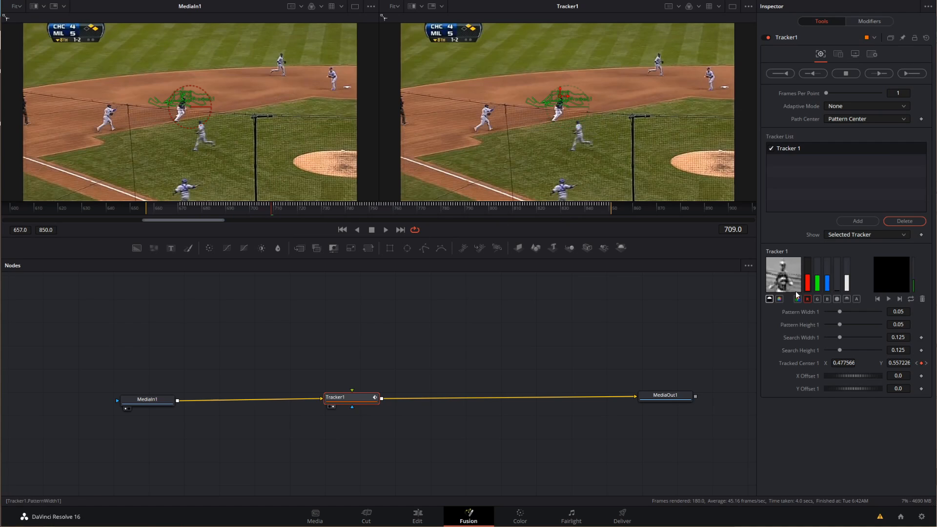
{"action": "mouse_move", "coordinate": [529, 283]}
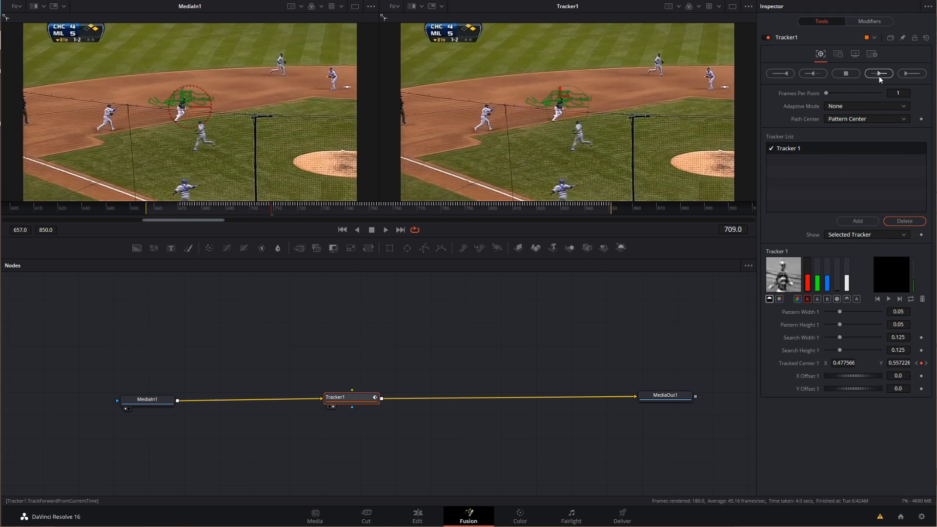
{"action": "mouse_move", "coordinate": [880, 73]}
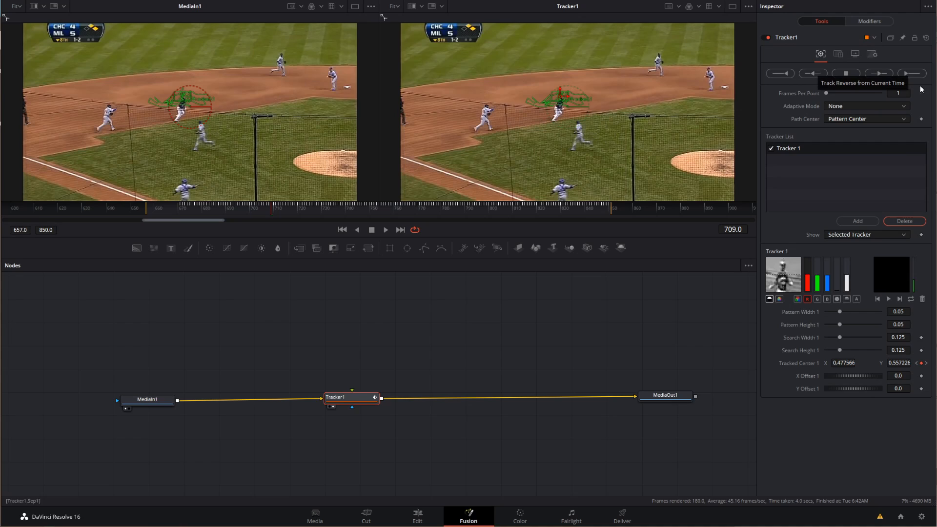
{"action": "mouse_move", "coordinate": [392, 237]}
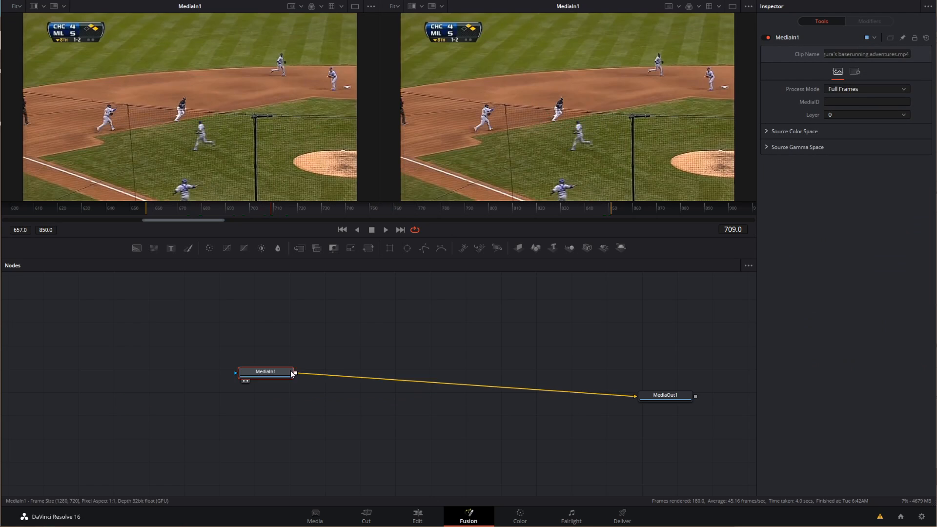
Return to the Edit page timeline and show the Titles in the Toolbox
{"action": "left_click", "coordinate": [417, 516]}
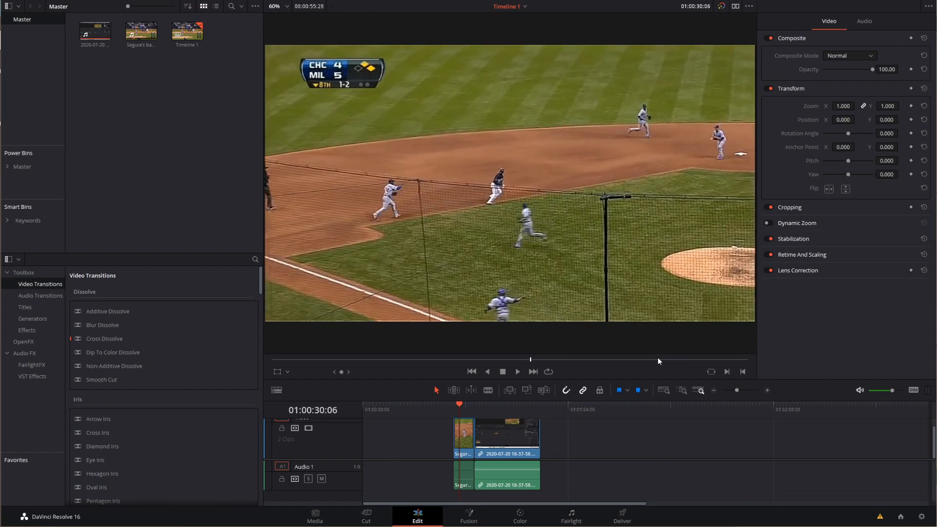
{"action": "mouse_move", "coordinate": [636, 304]}
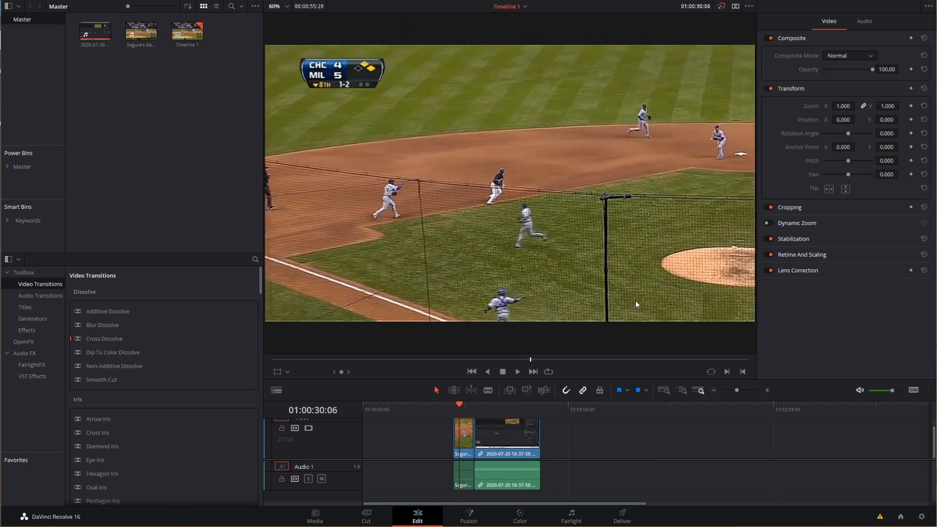
{"action": "left_click", "coordinate": [25, 307]}
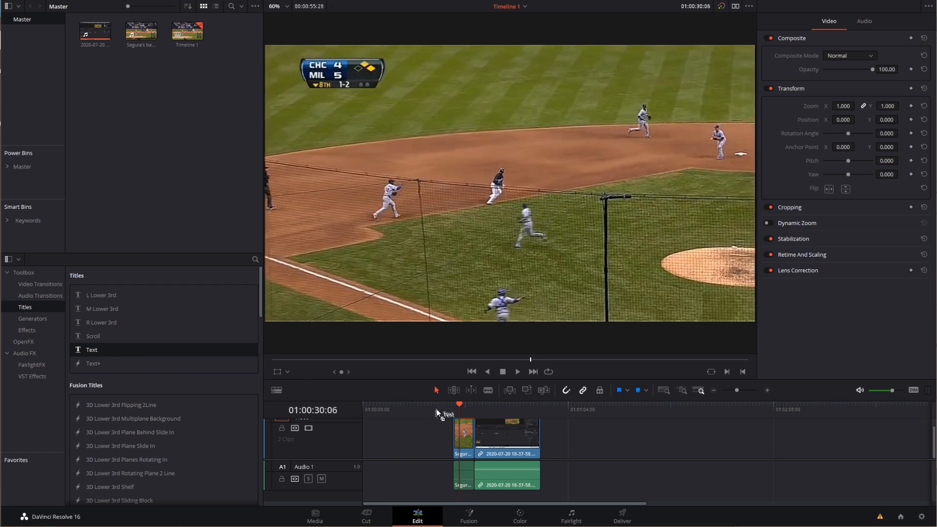
{"action": "mouse_move", "coordinate": [512, 386]}
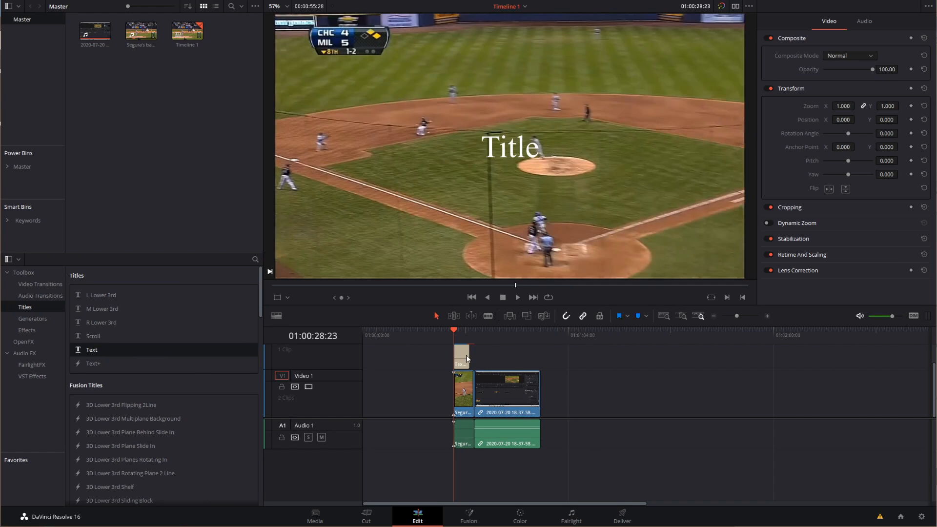
{"action": "mouse_move", "coordinate": [476, 341]}
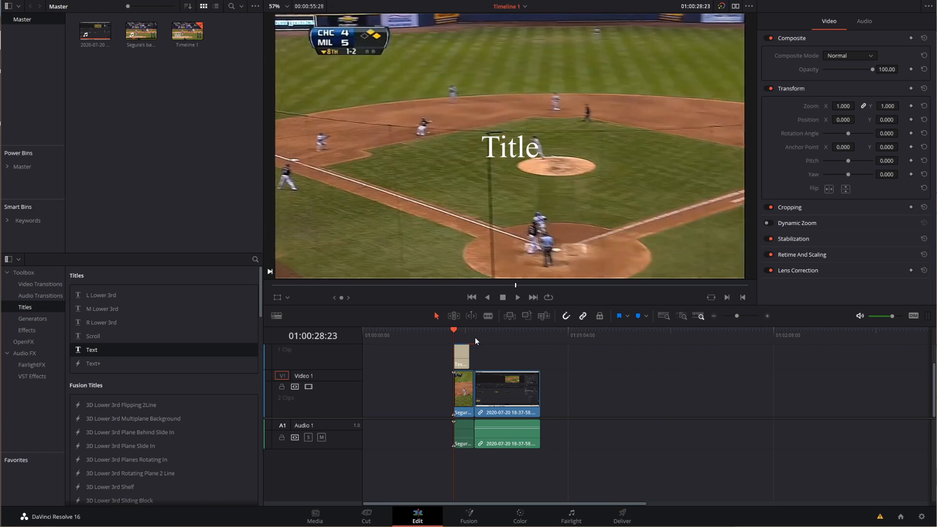
Select the new Text title clip above the footage to edit it in the Inspector
{"action": "left_click", "coordinate": [461, 357]}
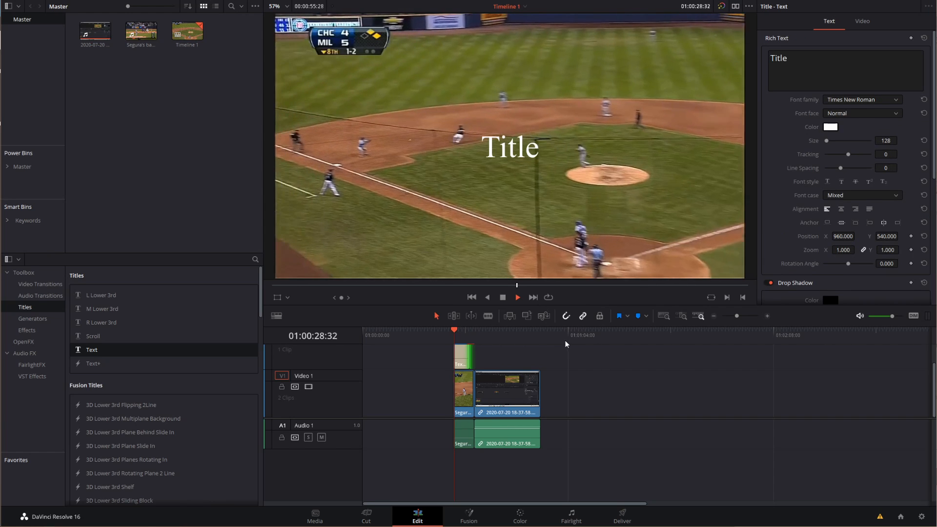
{"action": "left_click", "coordinate": [516, 297]}
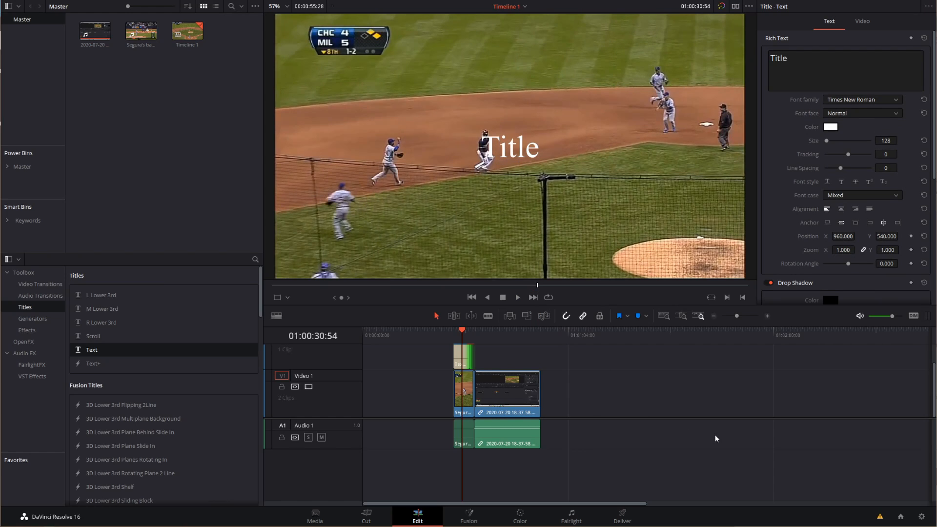
{"action": "mouse_move", "coordinate": [528, 167]}
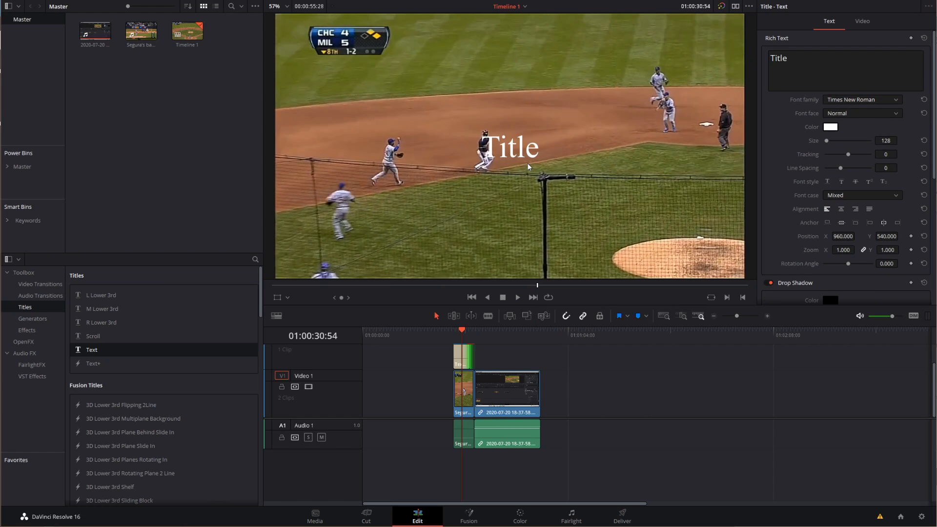
{"action": "mouse_move", "coordinate": [633, 263]}
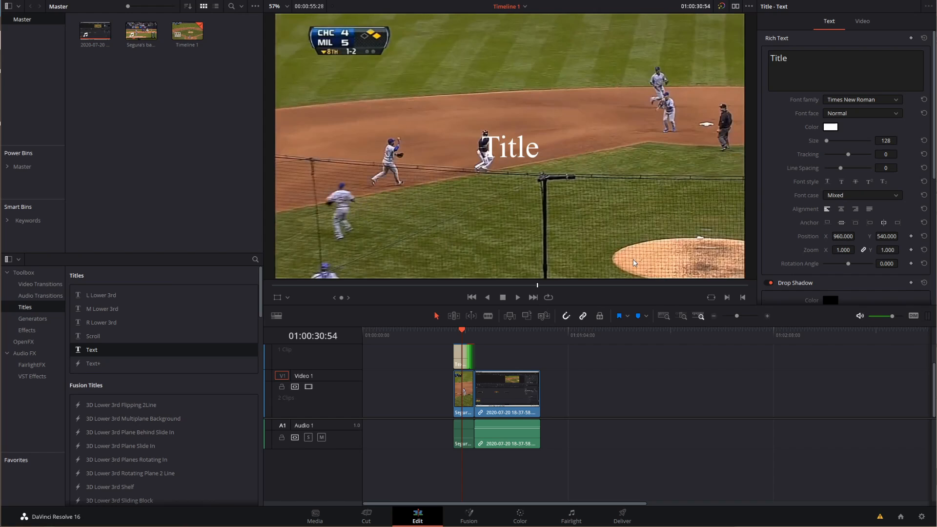
{"action": "mouse_move", "coordinate": [625, 252]}
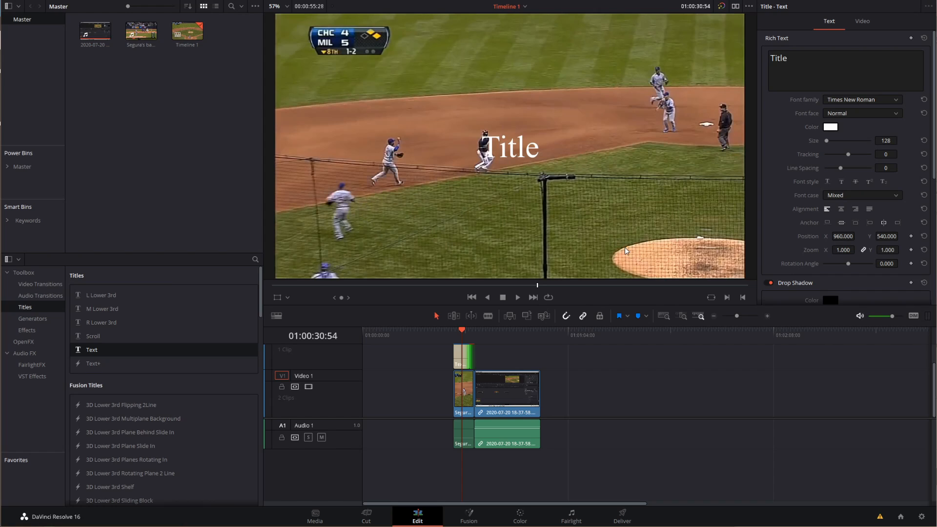
{"action": "mouse_move", "coordinate": [614, 223]}
{"action": "type", "text": "k"}
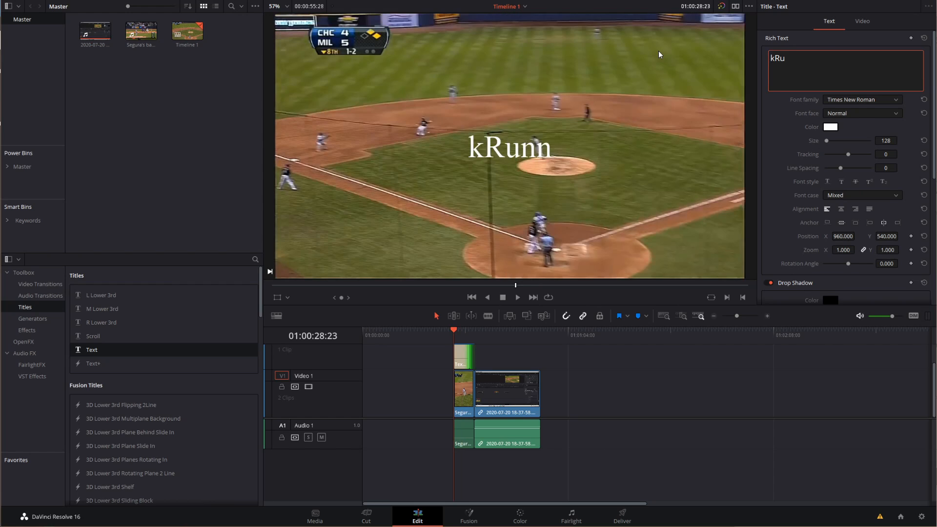
Set the title text to 'Runner guy' at font size 64
{"action": "type", "text": "Runner"}
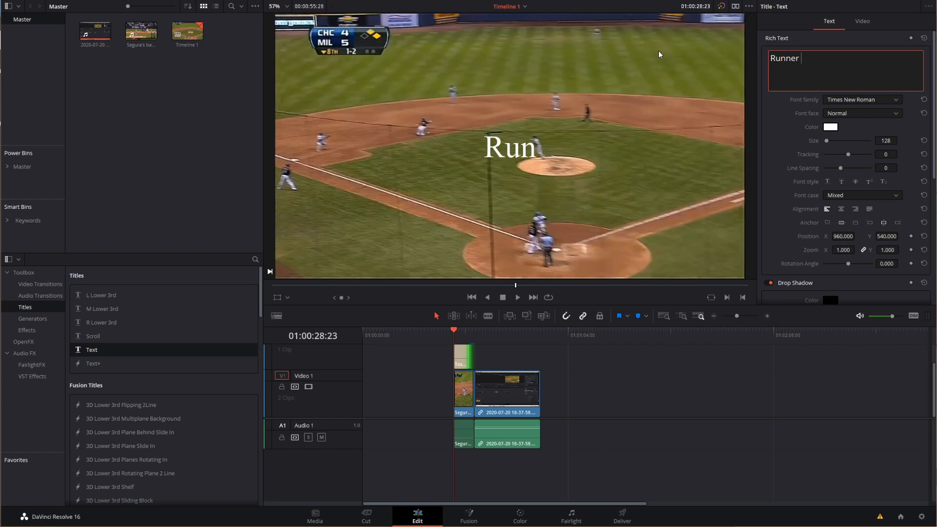
{"action": "type", "text": "guy"}
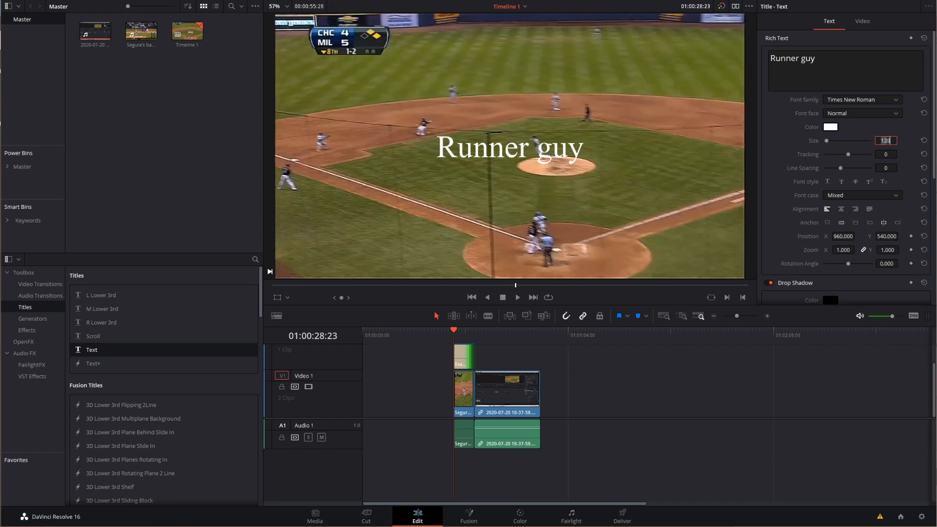
{"action": "type", "text": "64"}
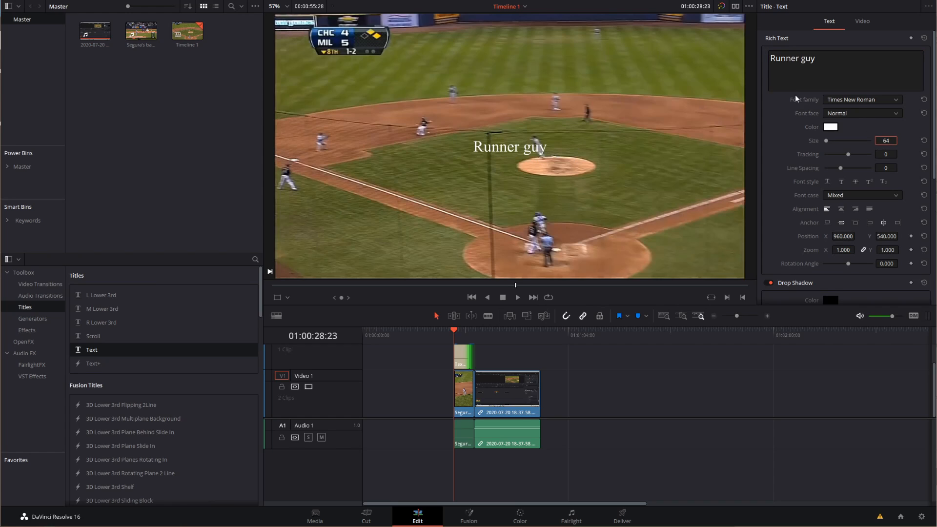
{"action": "mouse_move", "coordinate": [832, 142]}
{"action": "type", "text": "619.000"}
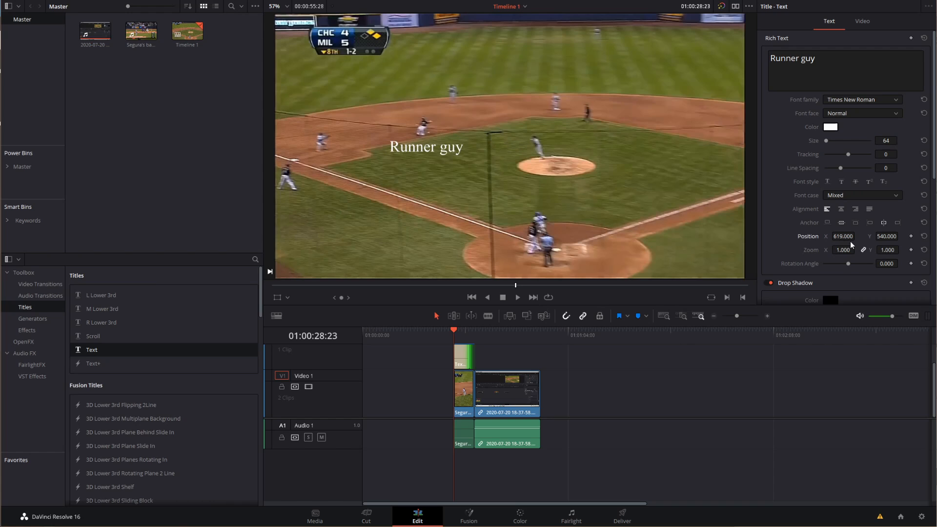
{"action": "mouse_move", "coordinate": [593, 252]}
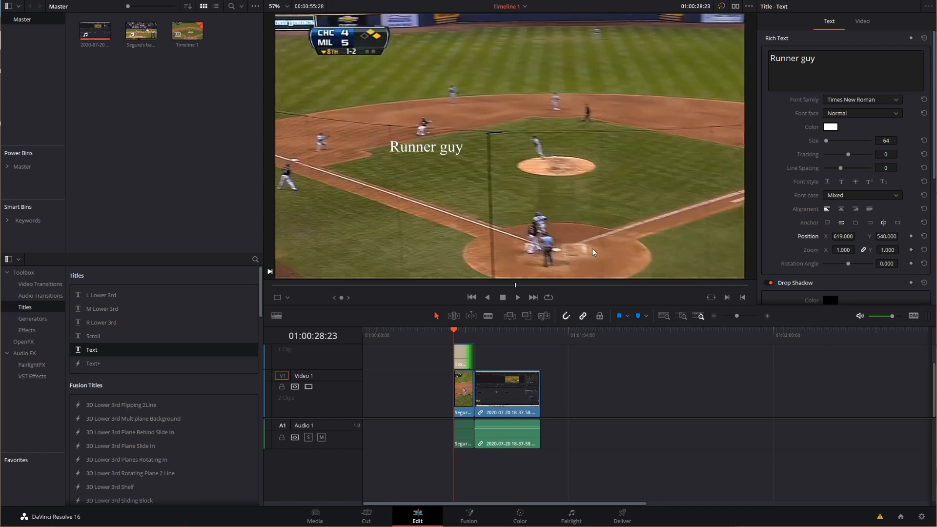
{"action": "mouse_move", "coordinate": [903, 230]}
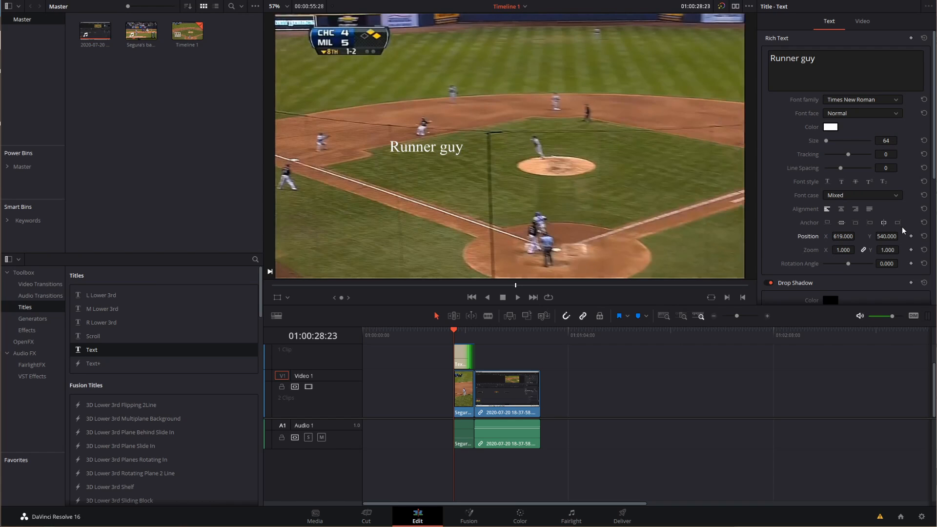
Add a Position keyframe for the title at the start of the play (619, 540)
{"action": "scroll", "scroll_direction": "down", "scroll_amount": 3}
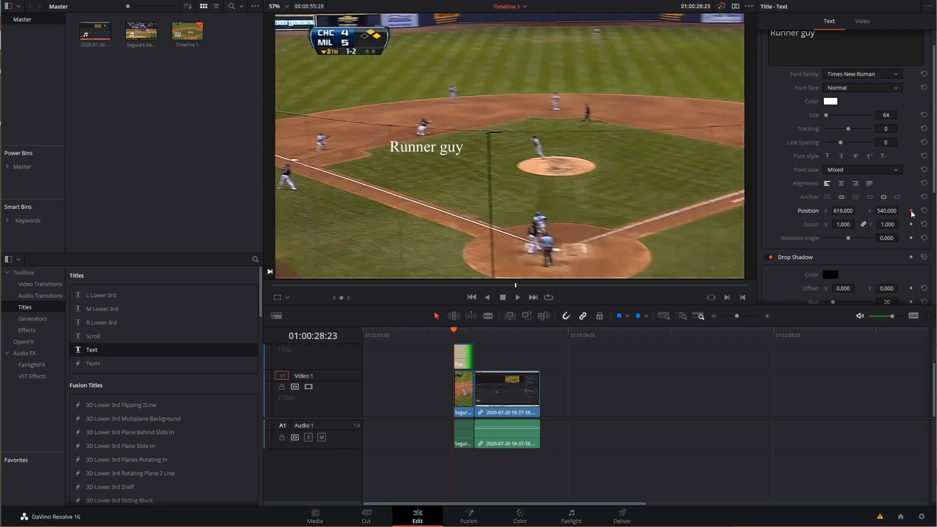
{"action": "left_click", "coordinate": [910, 212]}
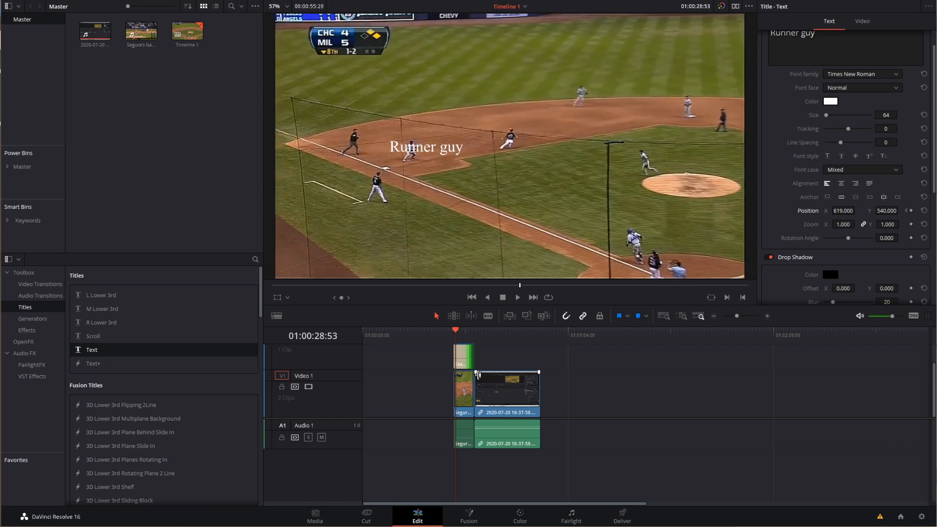
{"action": "left_click", "coordinate": [515, 297]}
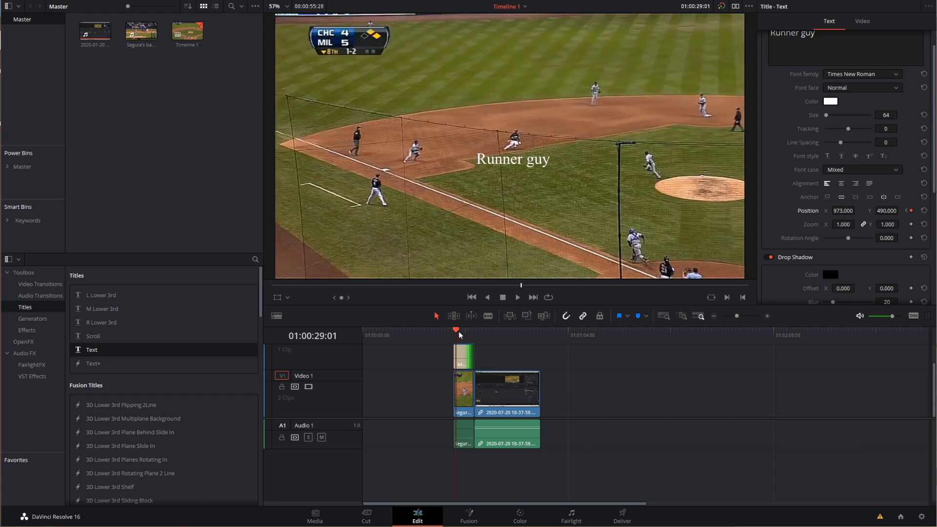
Step to later frames and move the title to 973, 490 to follow the runner
{"action": "left_click", "coordinate": [453, 329]}
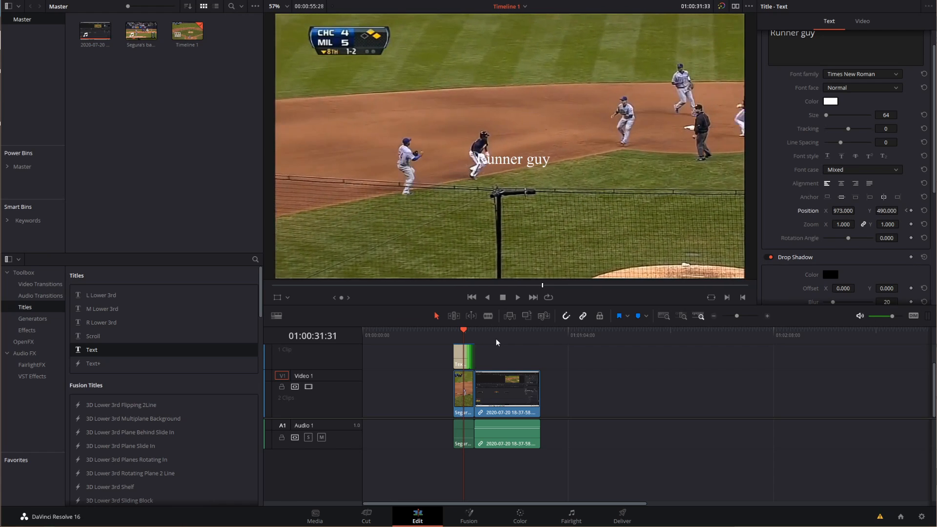
{"action": "left_click", "coordinate": [516, 297]}
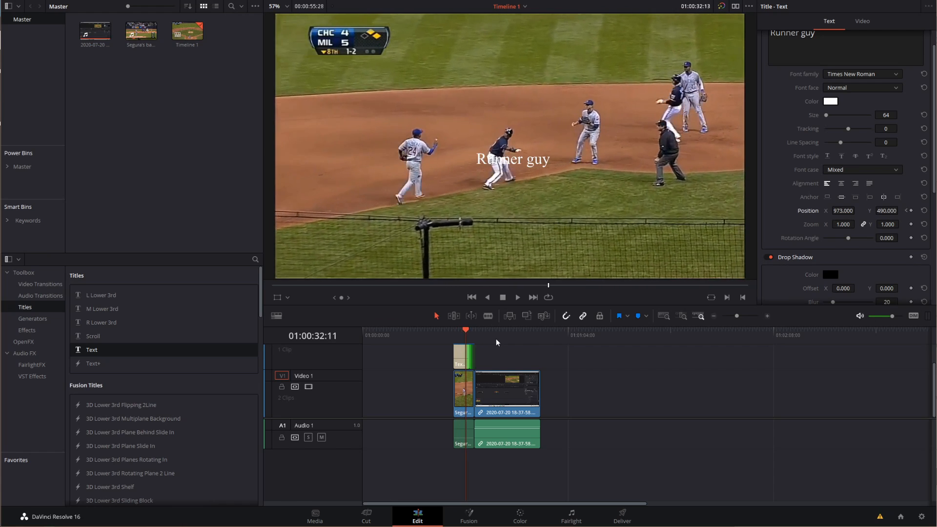
{"action": "left_click", "coordinate": [516, 297]}
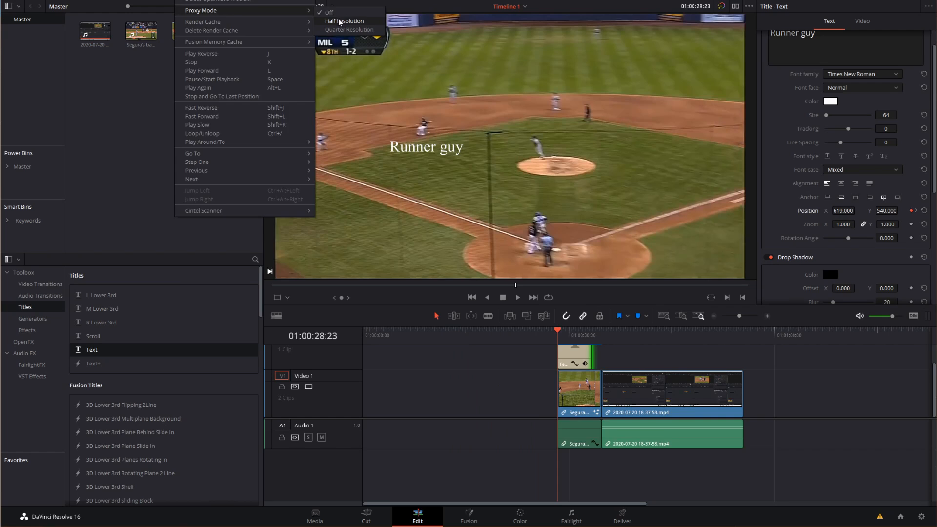
Set playback proxy mode to Half Resolution
{"action": "left_click", "coordinate": [344, 20]}
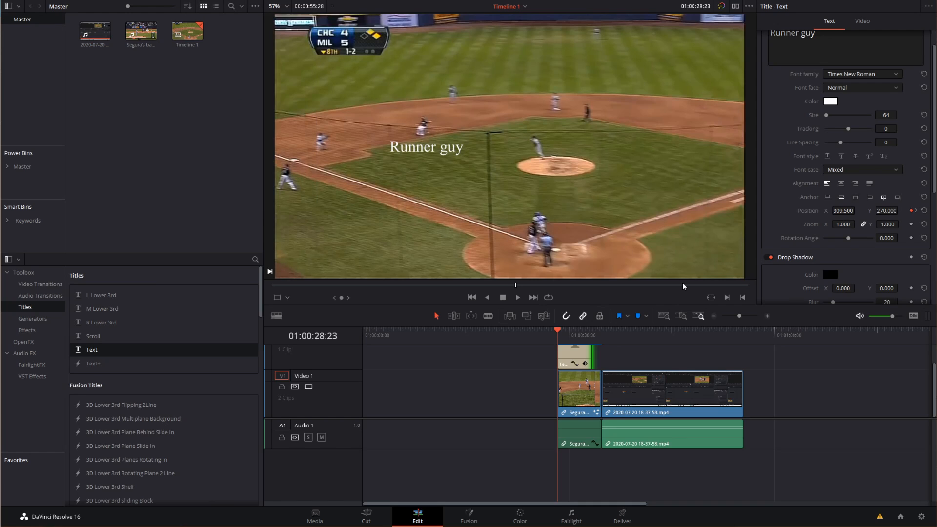
{"action": "mouse_move", "coordinate": [434, 214]}
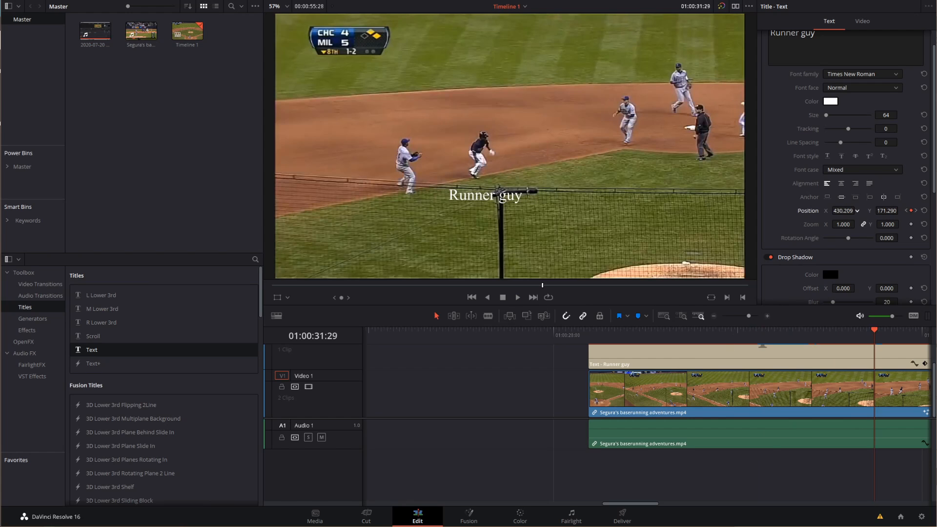
Keyframe later title positions down to 547, 118 below the sliding runner, then return to the start
{"action": "left_click", "coordinate": [516, 297]}
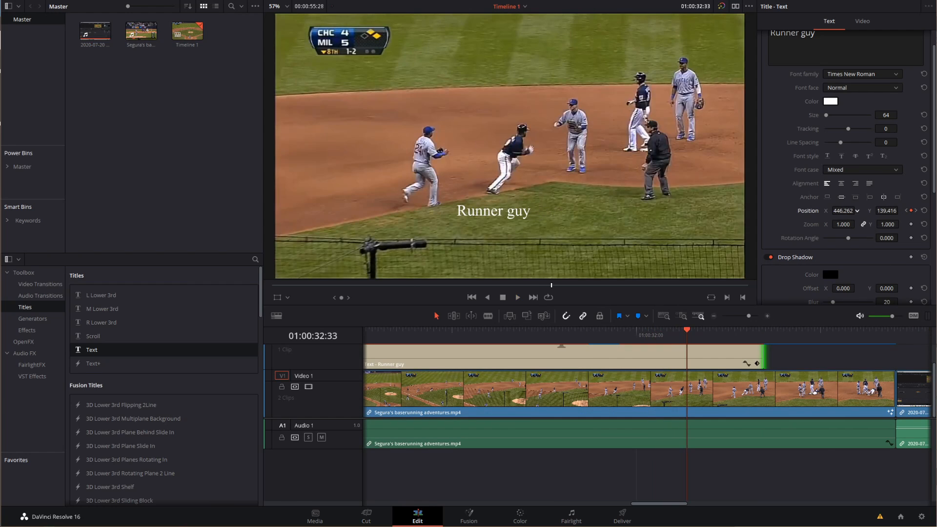
{"action": "left_click", "coordinate": [516, 297]}
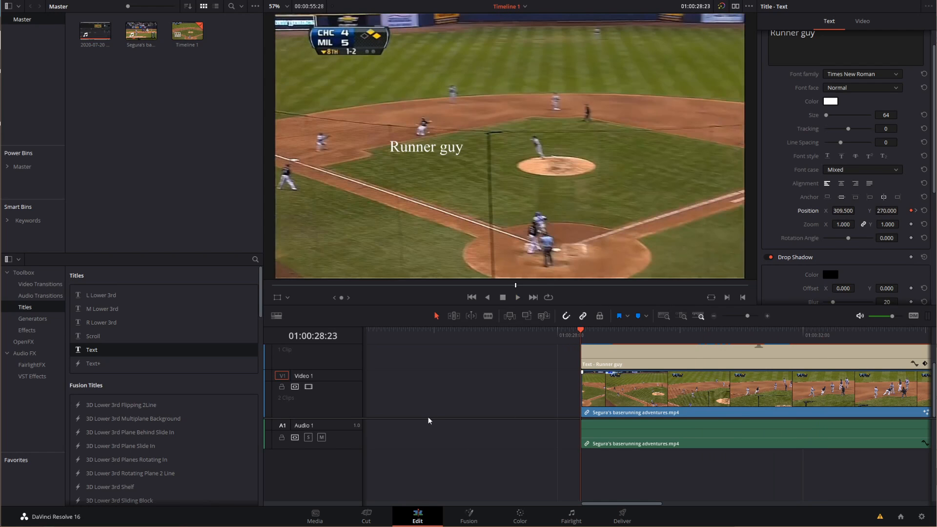
{"action": "left_click", "coordinate": [516, 296]}
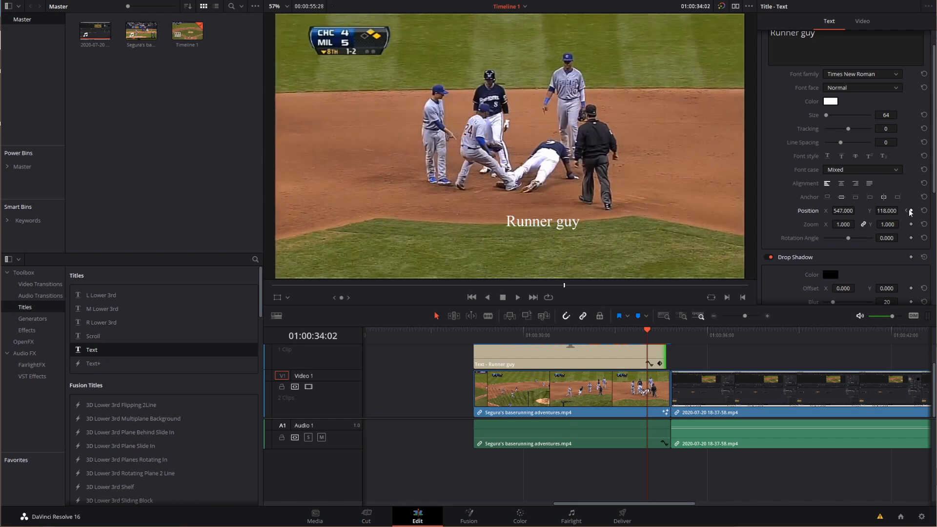
Keyframe the title's final Position at 547, 118 just below the sliding runner
{"action": "left_click", "coordinate": [491, 329]}
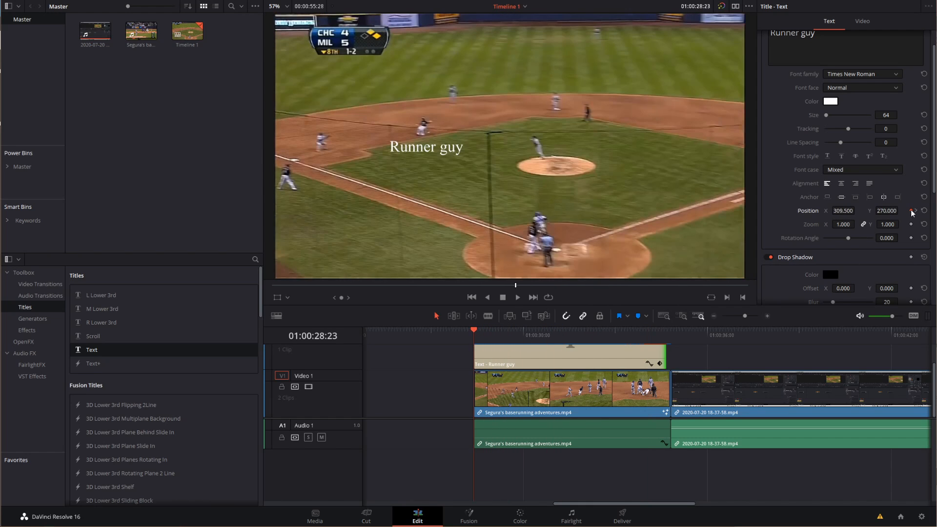
{"action": "left_click", "coordinate": [912, 211]}
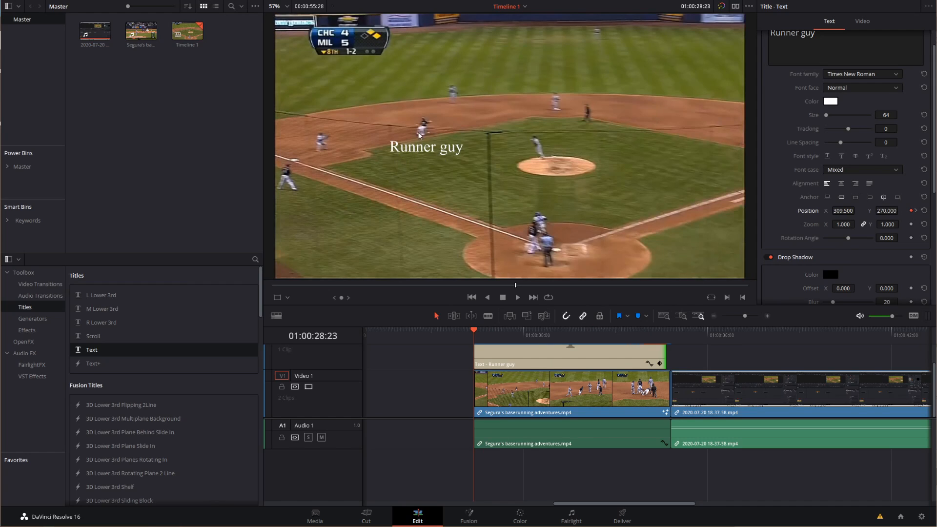
{"action": "mouse_move", "coordinate": [423, 161]}
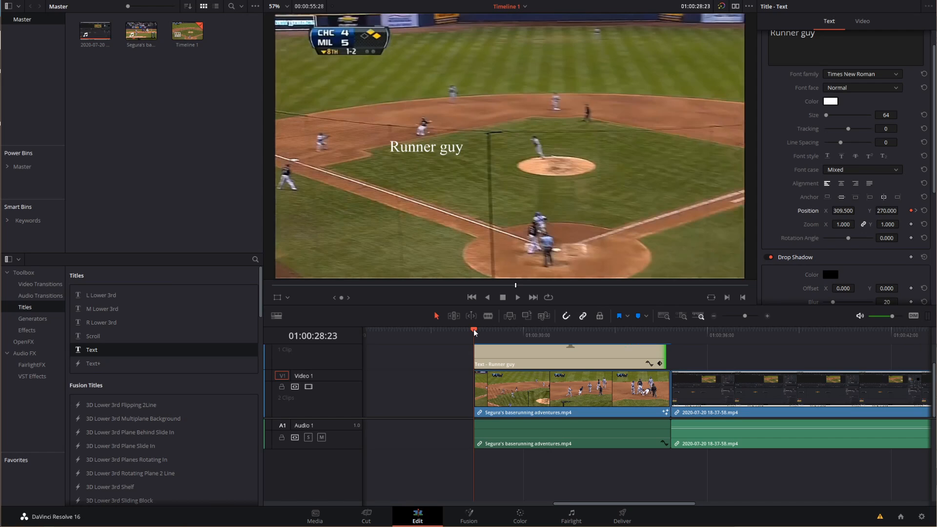
{"action": "mouse_move", "coordinate": [308, 138]}
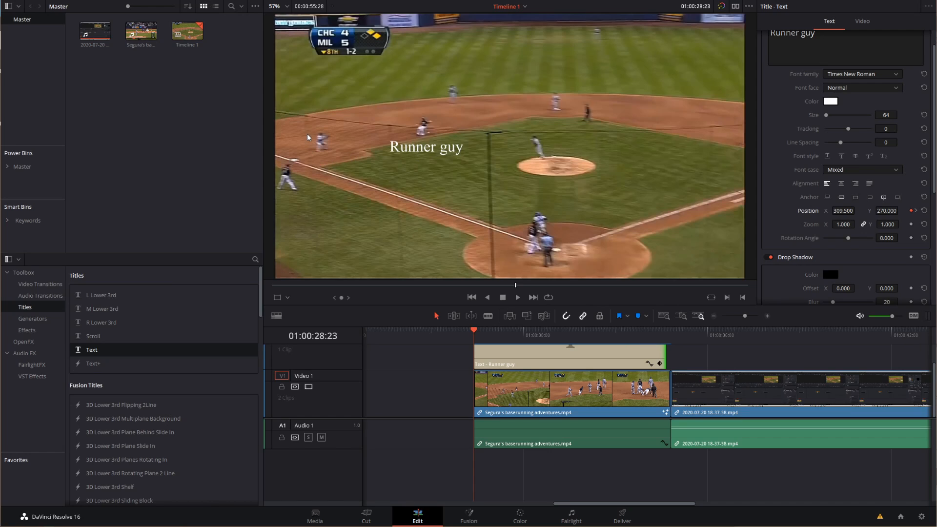
{"action": "mouse_move", "coordinate": [711, 145]}
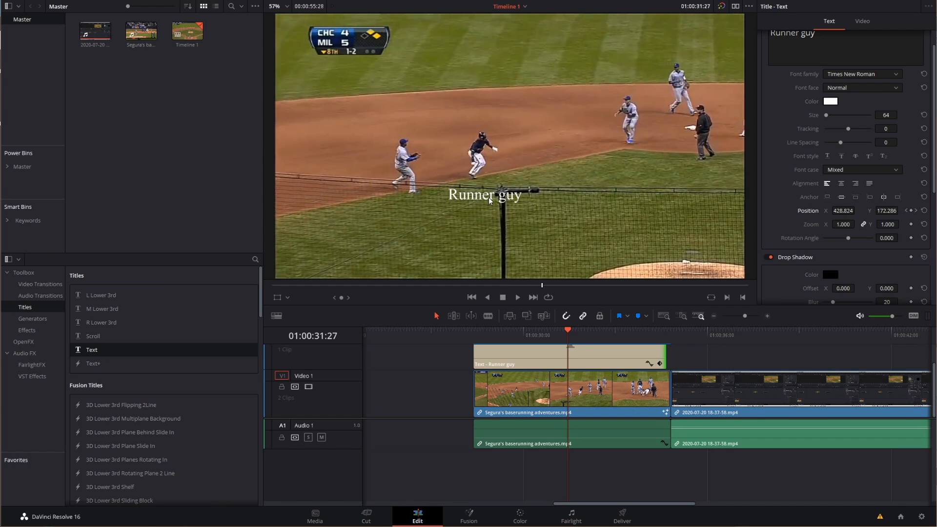
{"action": "mouse_move", "coordinate": [795, 210]}
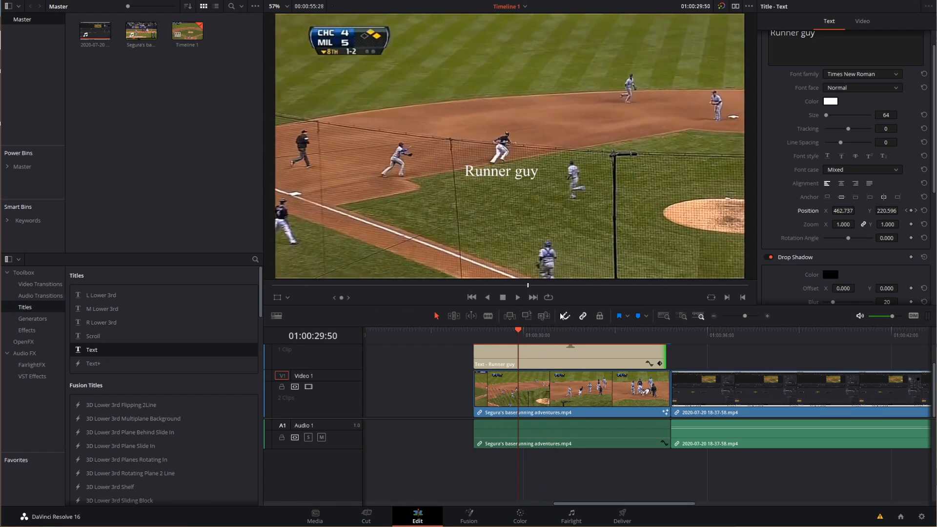
{"action": "mouse_move", "coordinate": [741, 217]}
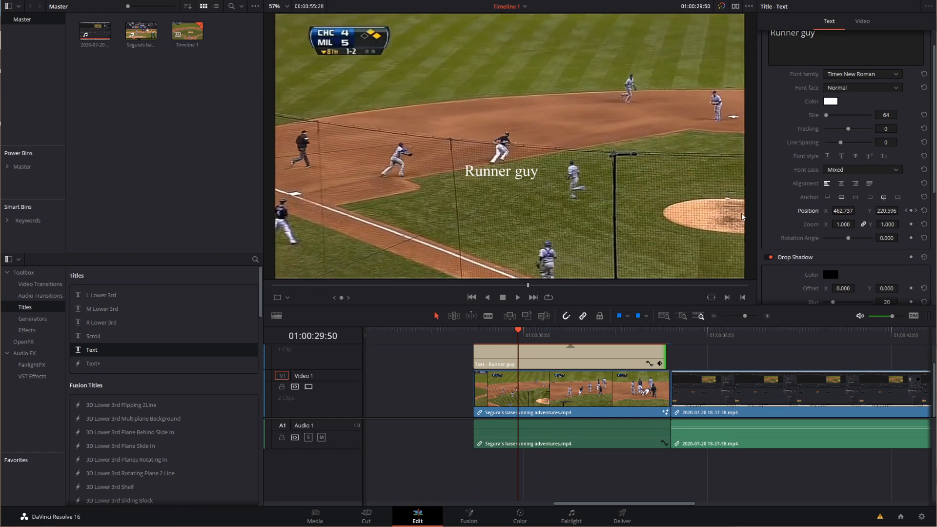
Return to the title's start and play back the runner-following animation
{"action": "left_click", "coordinate": [911, 209]}
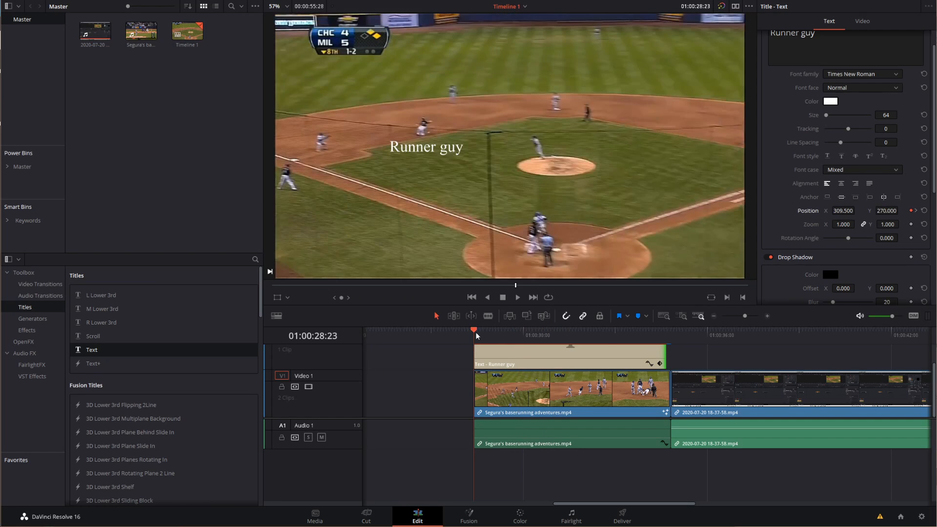
{"action": "left_click", "coordinate": [517, 297]}
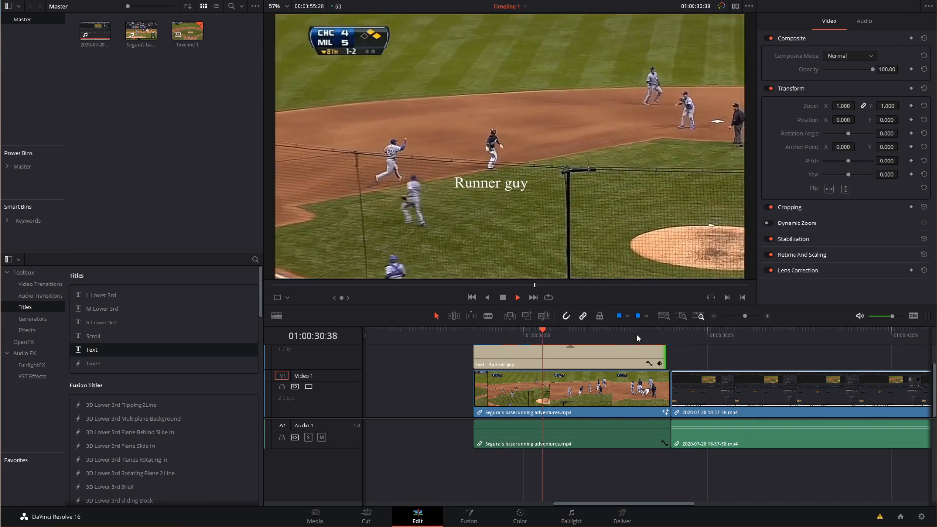
{"action": "left_click", "coordinate": [602, 329]}
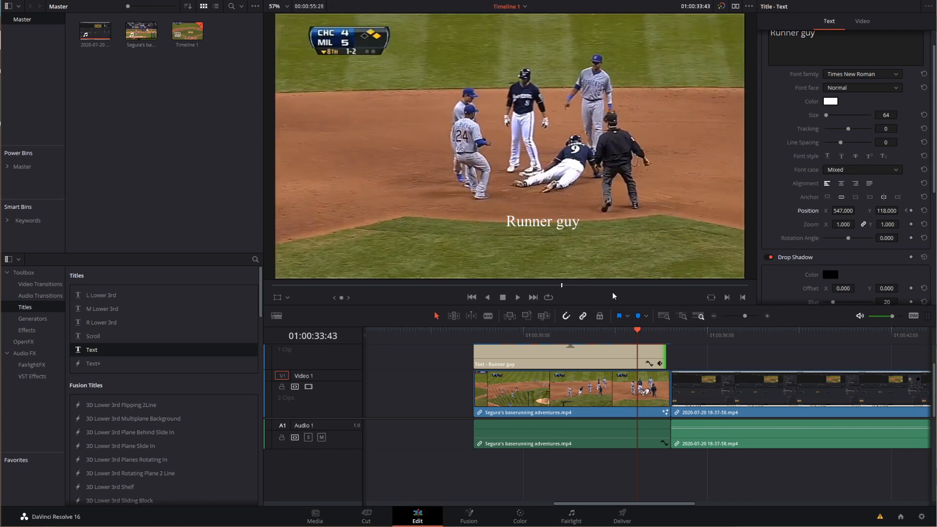
{"action": "mouse_move", "coordinate": [610, 293]}
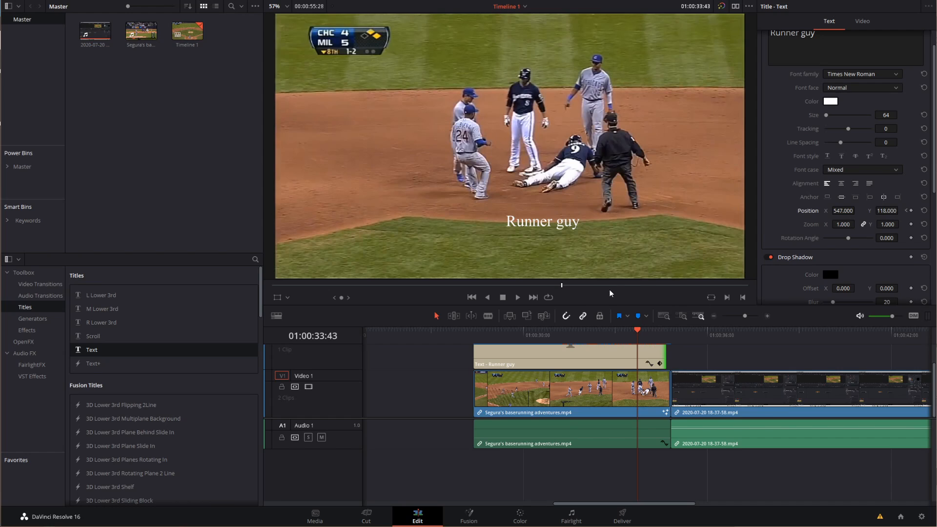
{"action": "mouse_move", "coordinate": [485, 332]}
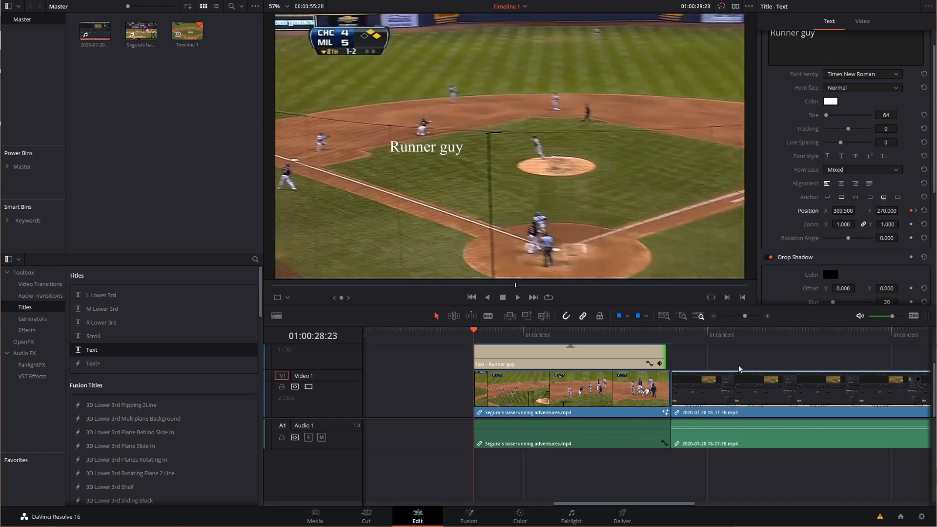
{"action": "mouse_move", "coordinate": [731, 353]}
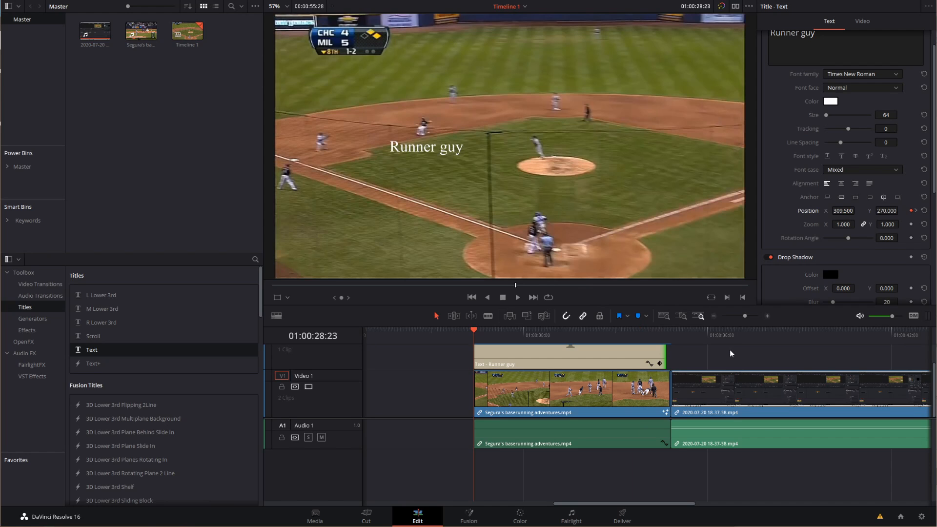